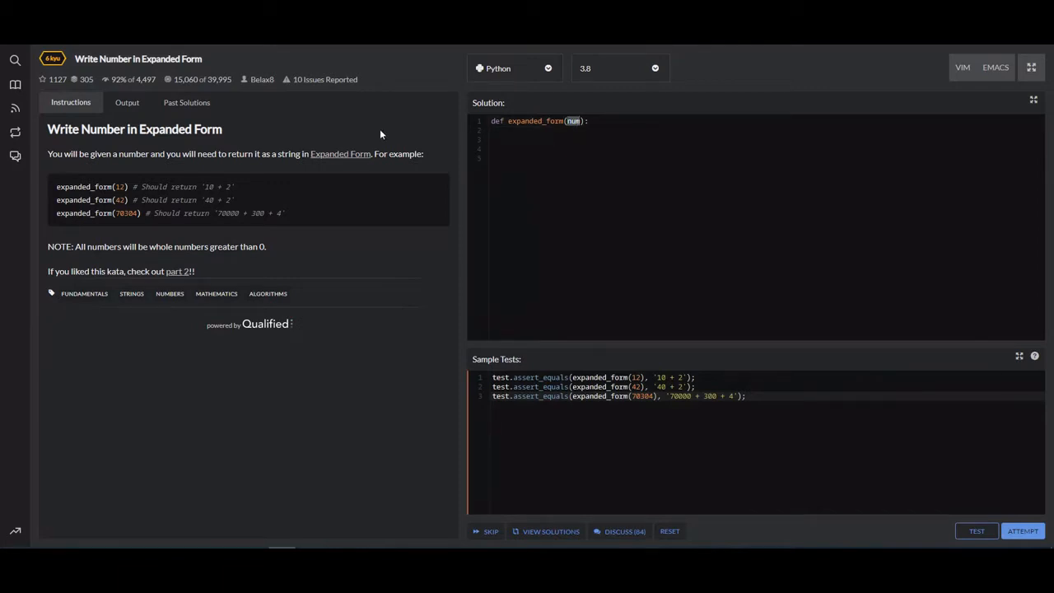
pyautogui.moveTo(244, 191)
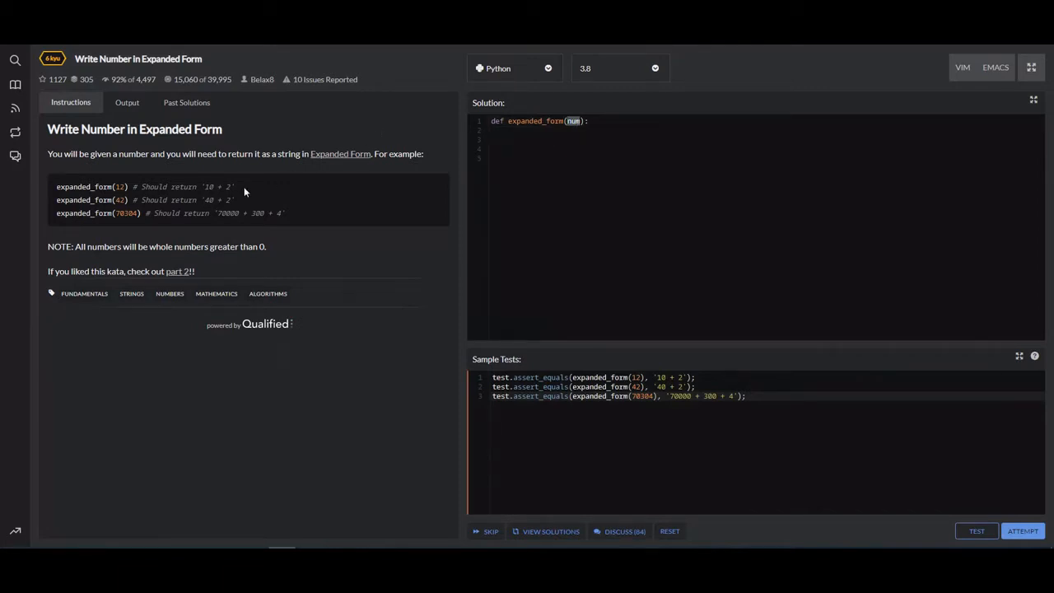
# Draw brush arrows from the digits 1, 3, 6 and 5 of 10,365 down to 10,000, 300, 60 and 5
pyautogui.doubleClick(118, 186)
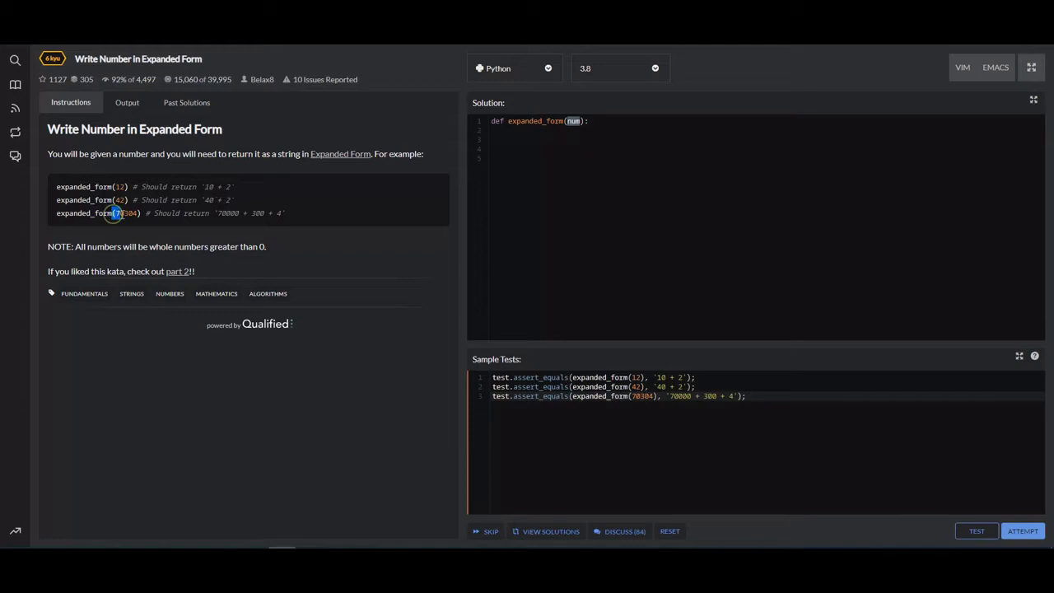
pyautogui.doubleClick(227, 212)
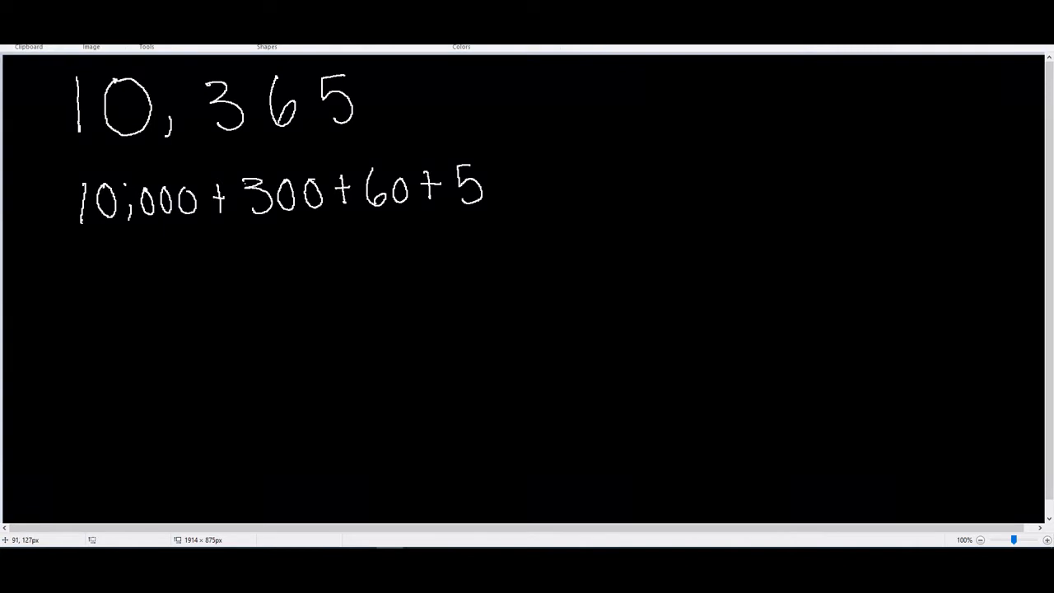
pyautogui.moveTo(184, 125)
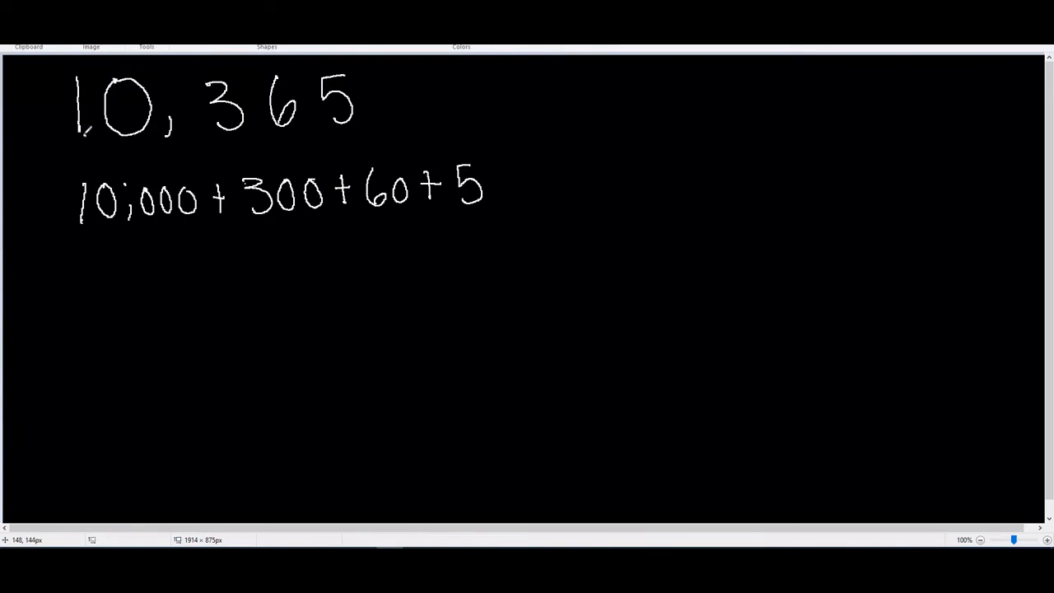
pyautogui.moveTo(85, 128); pyautogui.dragTo(85, 173)
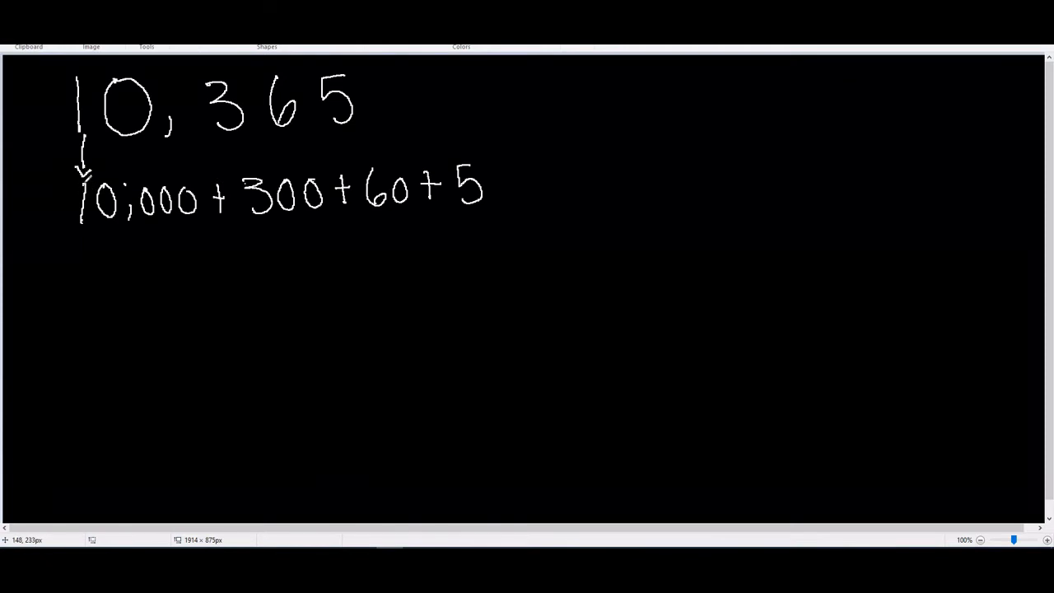
pyautogui.moveTo(92, 175)
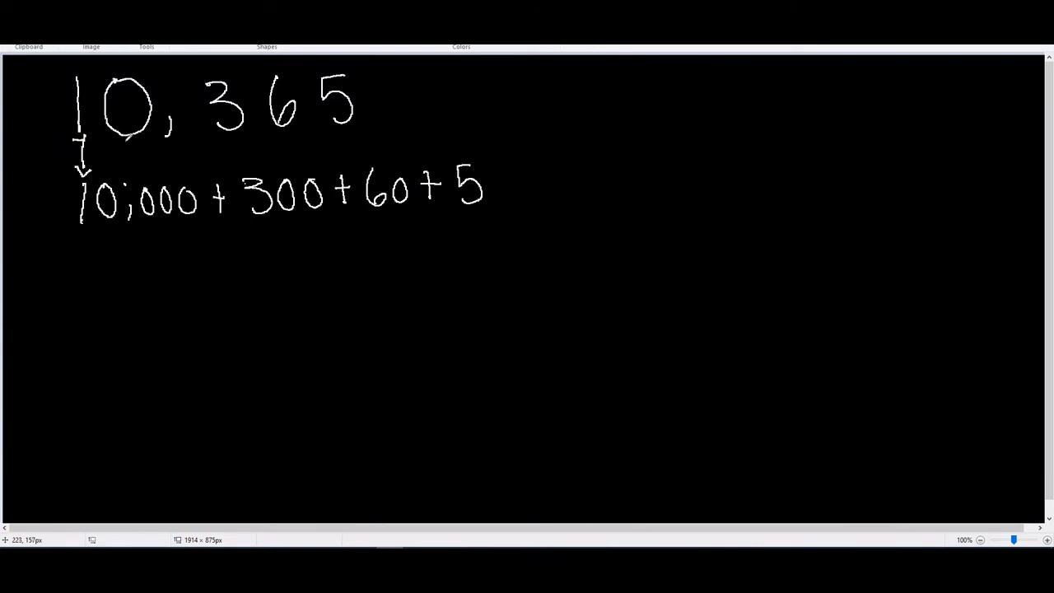
pyautogui.moveTo(125, 138)
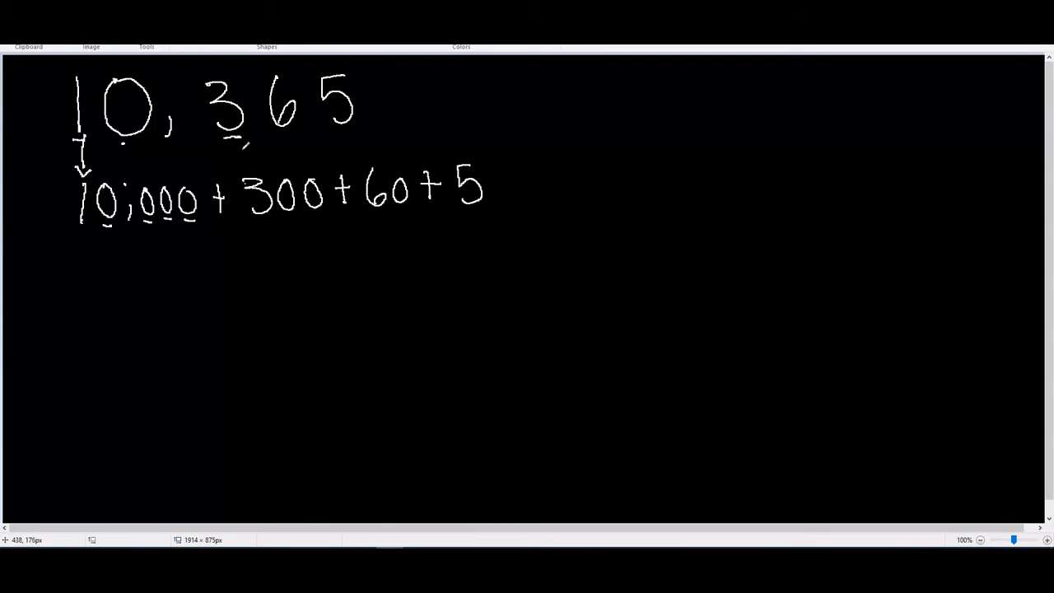
pyautogui.moveTo(234, 135); pyautogui.dragTo(247, 168)
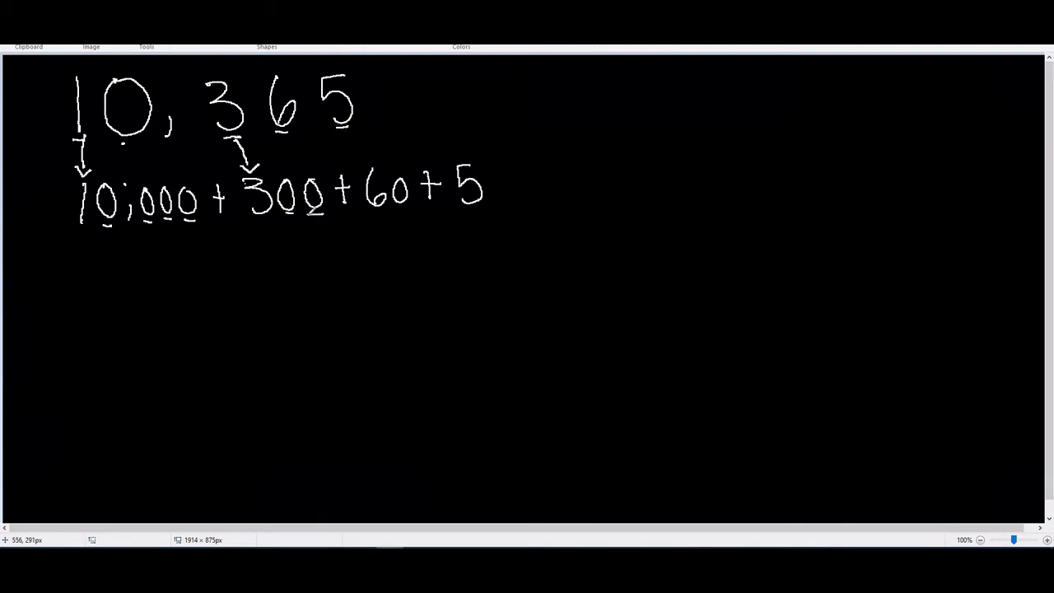
pyautogui.moveTo(283, 123); pyautogui.dragTo(354, 161)
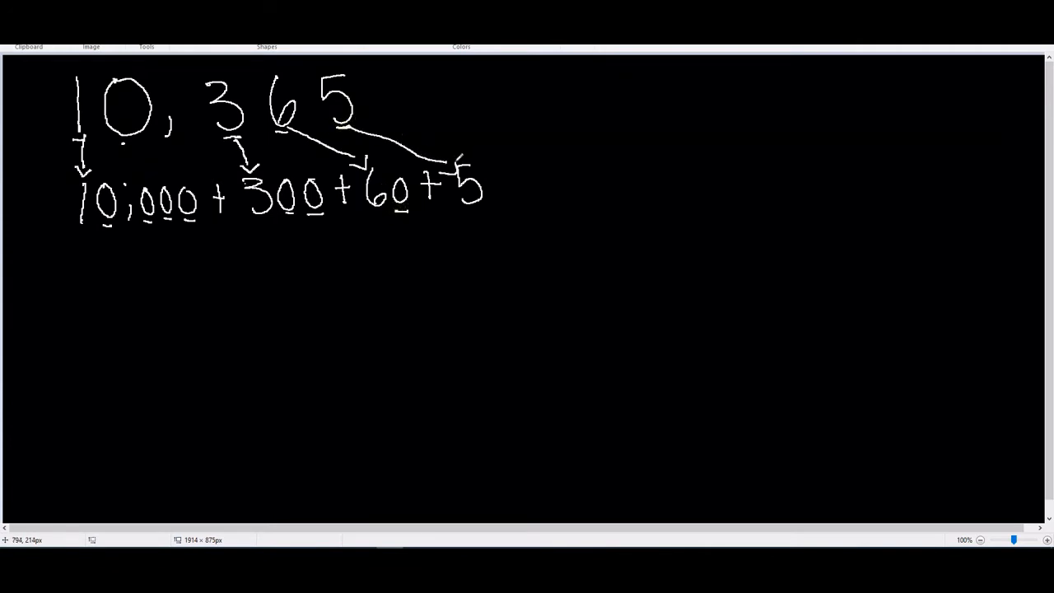
pyautogui.moveTo(458, 158)
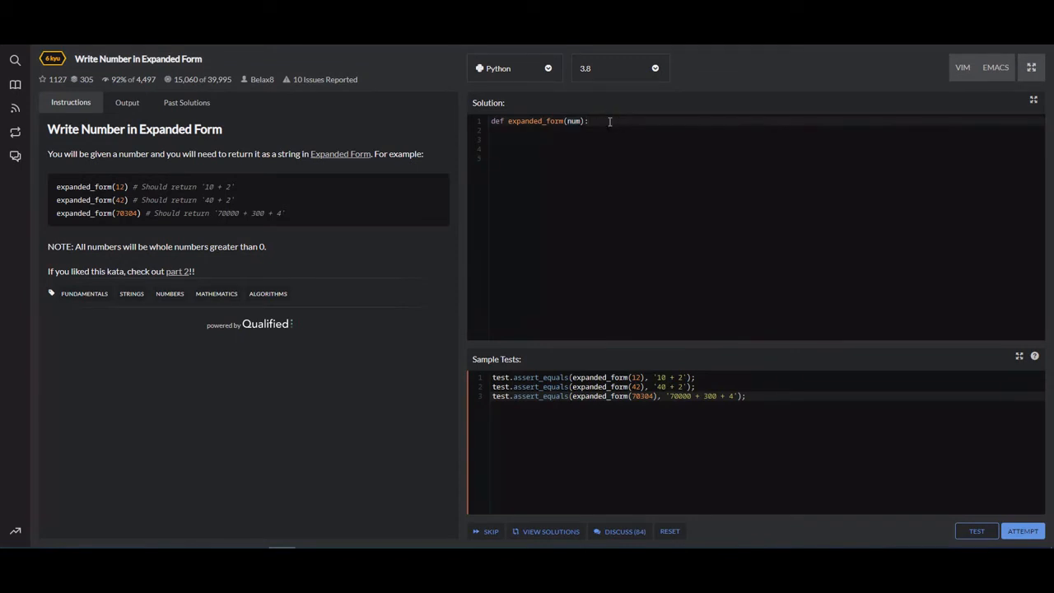
pyautogui.moveTo(820, 459)
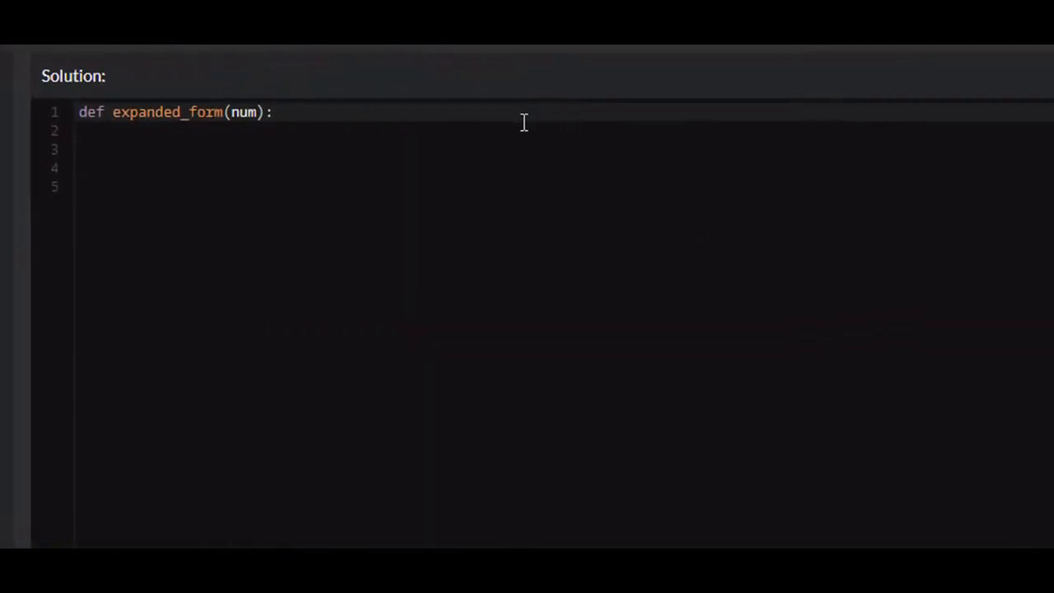
# Add the line num = str(num) as the first statement of expanded_form
pyautogui.press('enter')
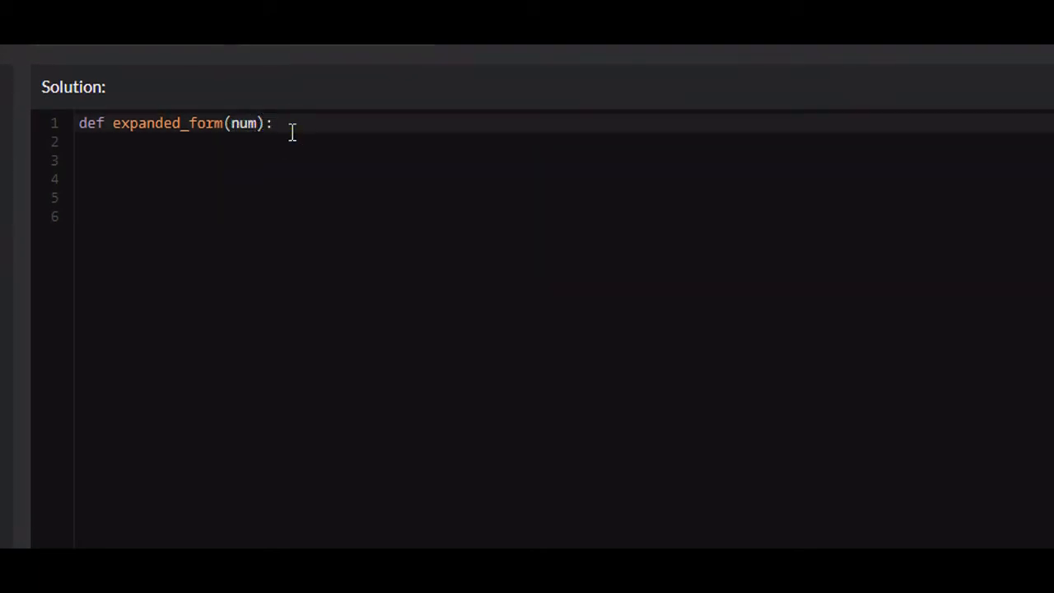
pyautogui.press('enter')
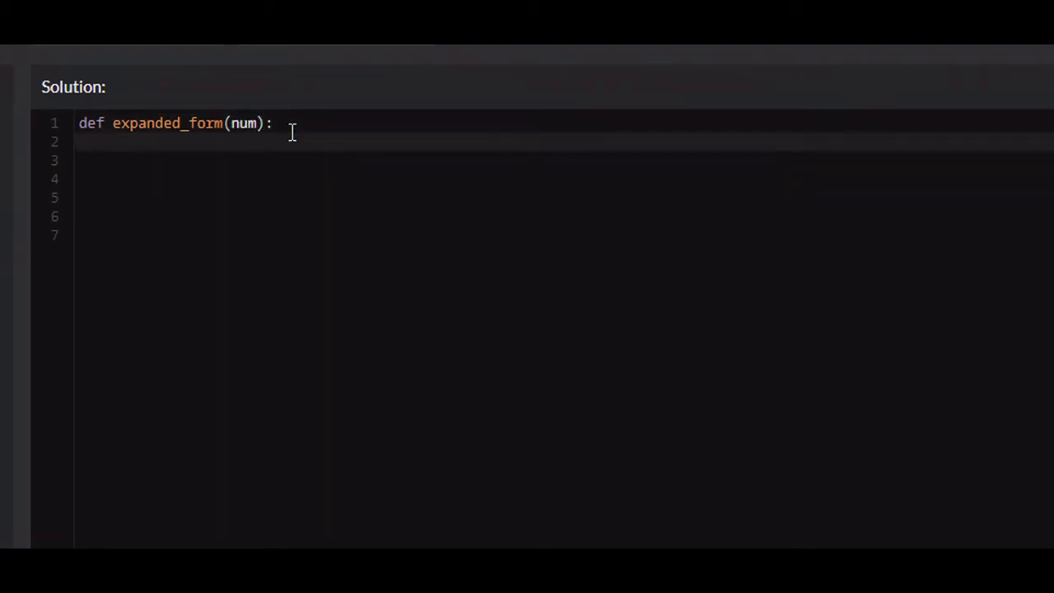
pyautogui.write('num')
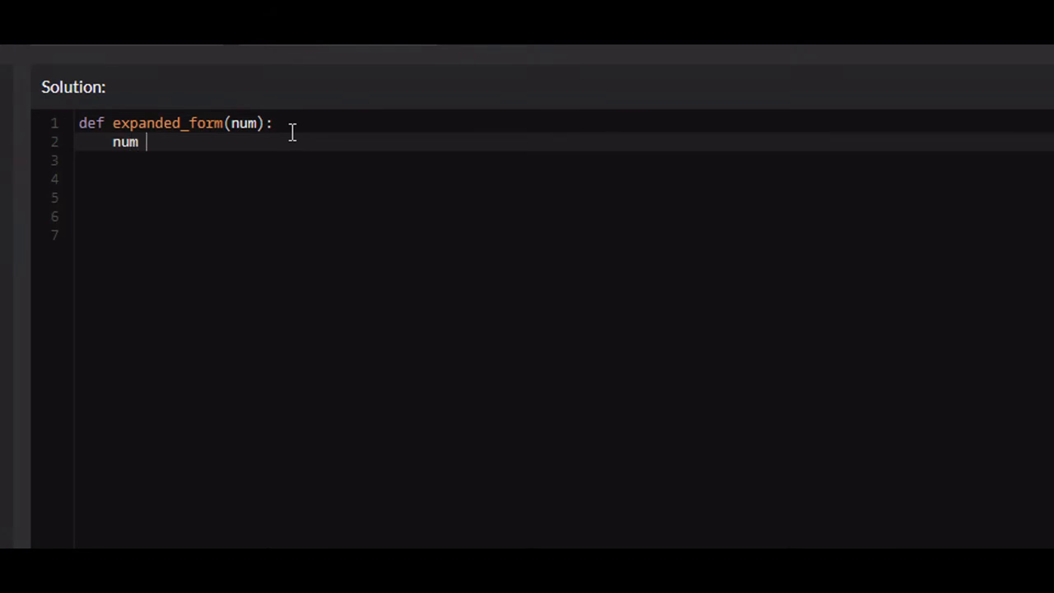
pyautogui.write('= str()')
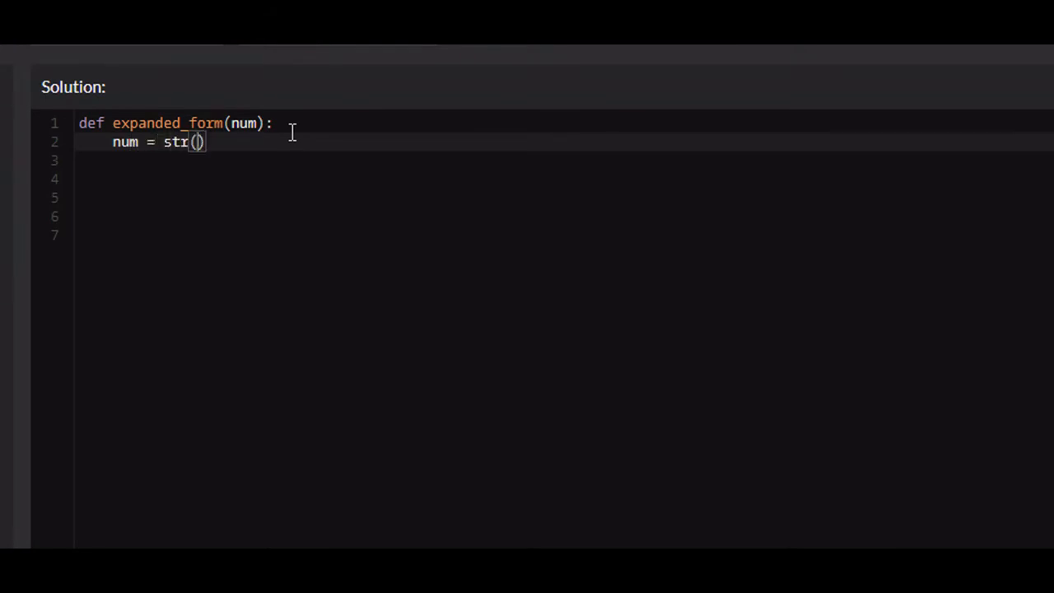
pyautogui.write('num')
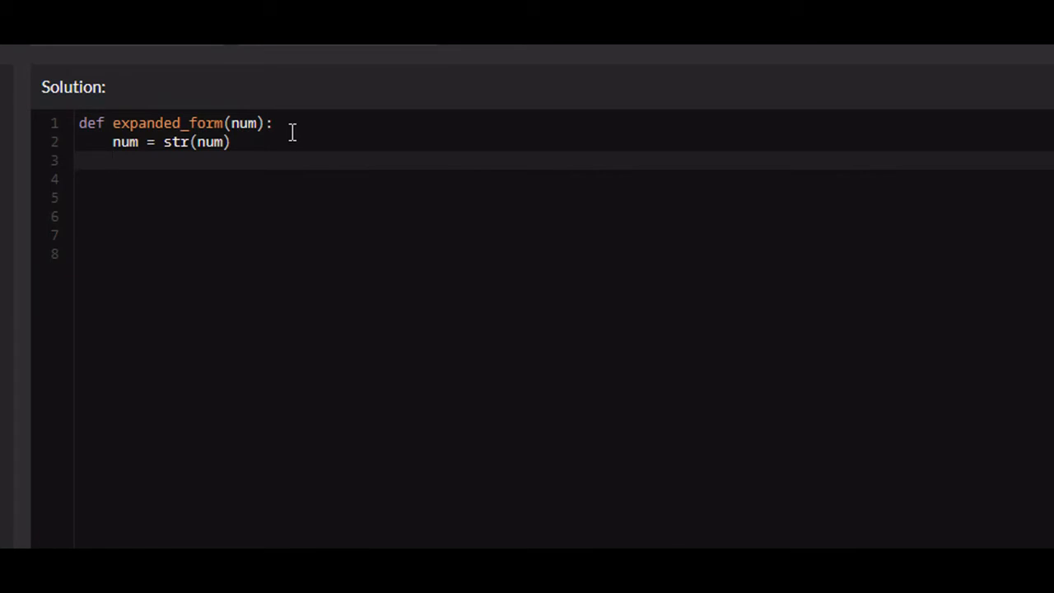
# Add the line st = "" to start an empty result string
pyautogui.press('Enter')
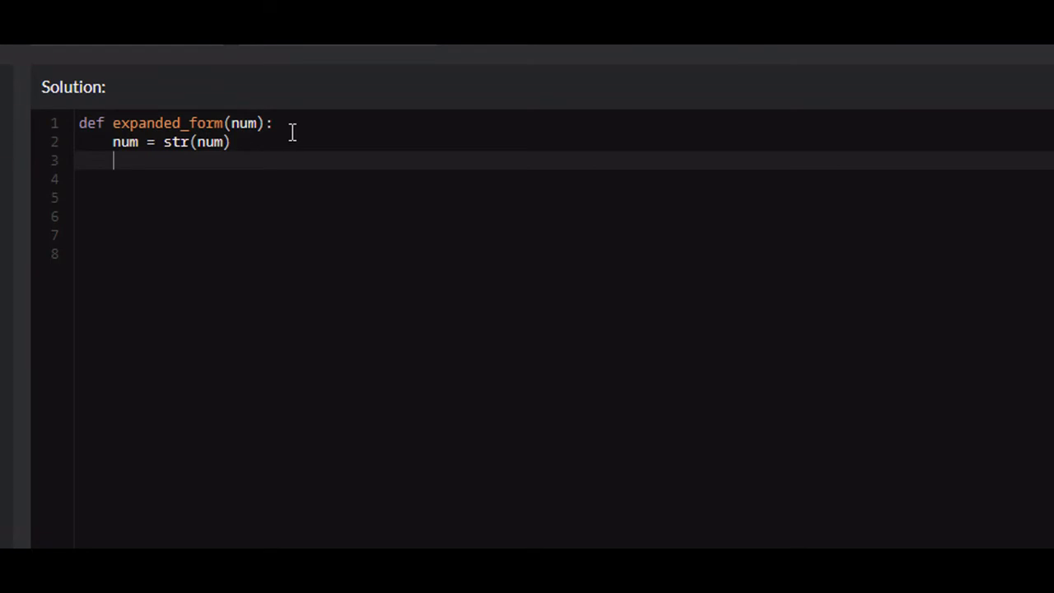
pyautogui.write('st')
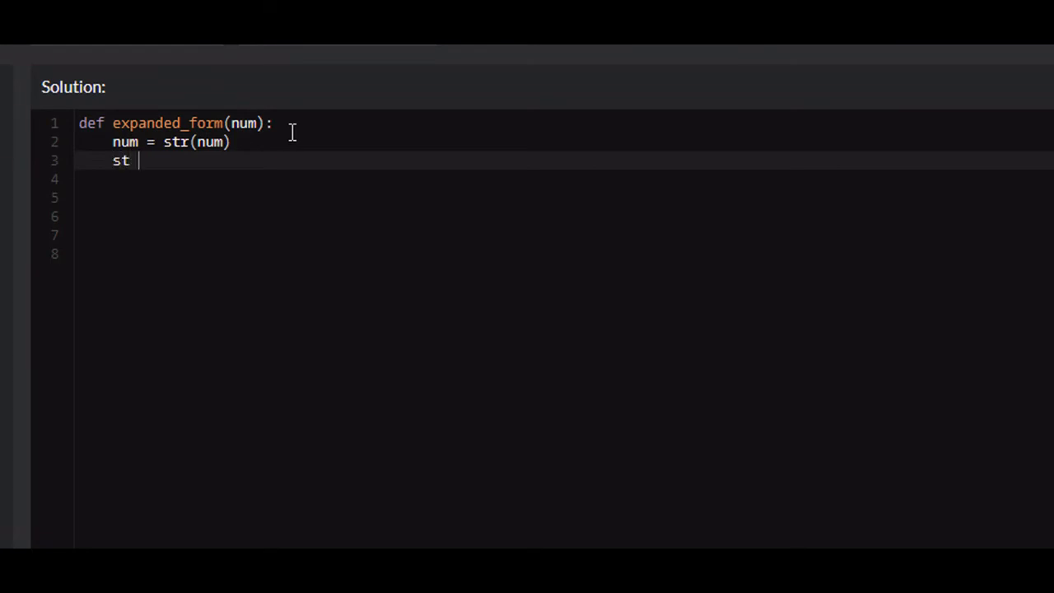
pyautogui.write('=""')
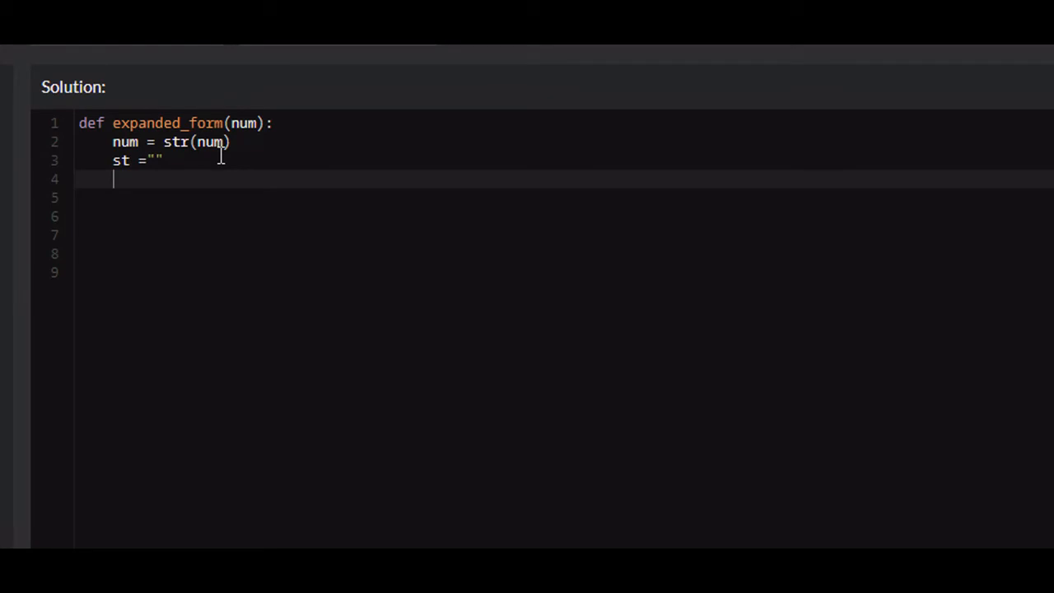
# Write the loop header for j, i in enumerate(num): in the function body
pyautogui.write('for j')
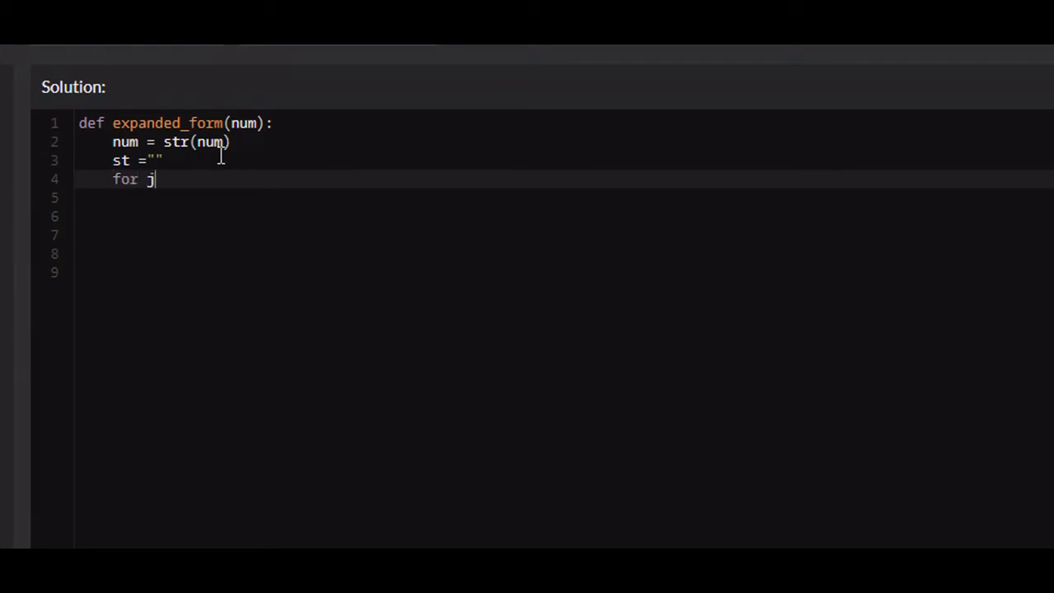
pyautogui.write(', i')
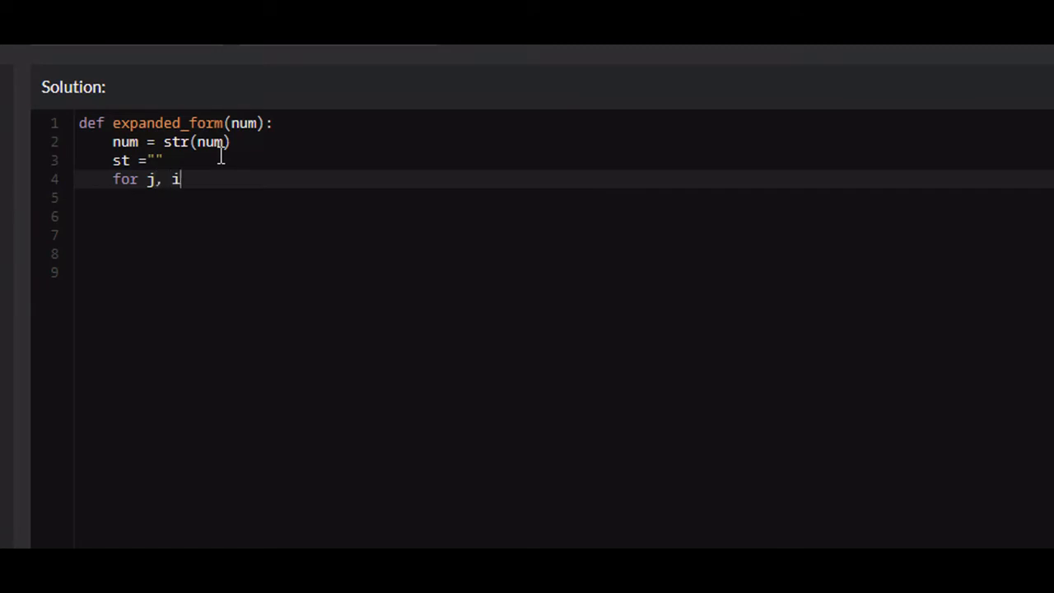
pyautogui.write('in enumera')
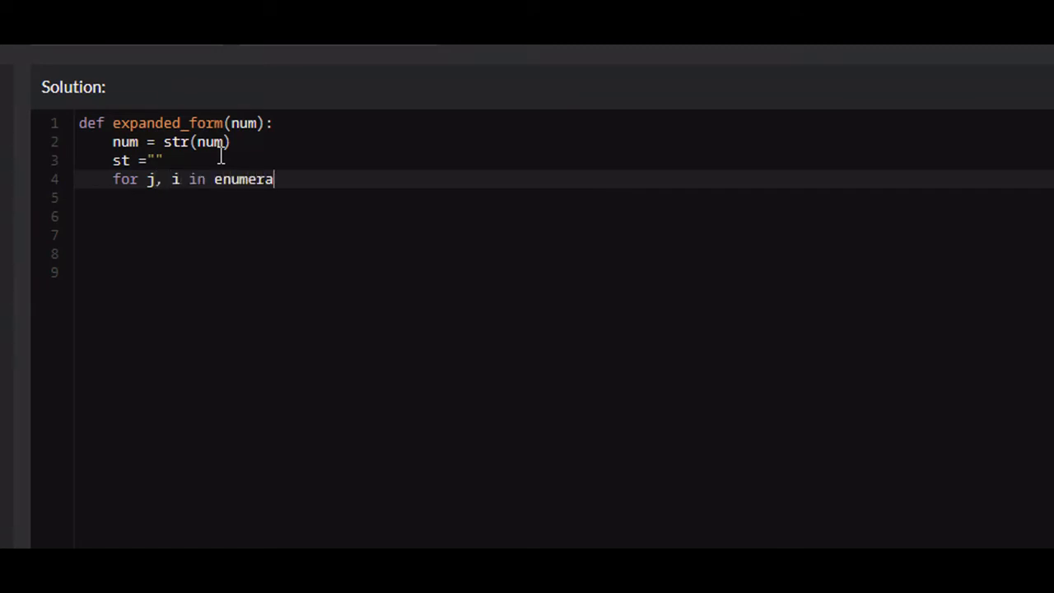
pyautogui.write('te(nu')
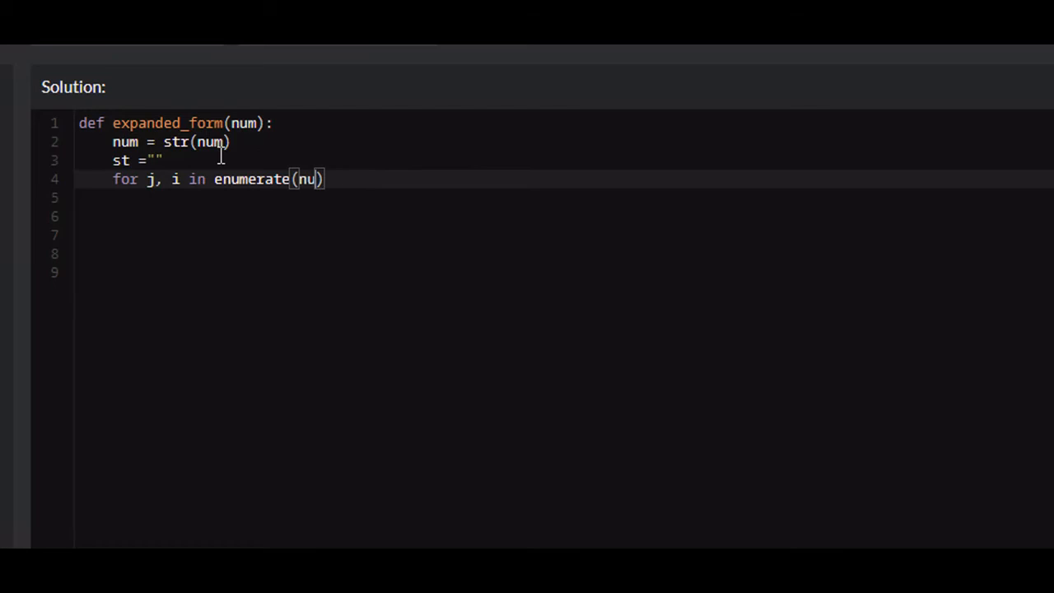
pyautogui.write('m):')
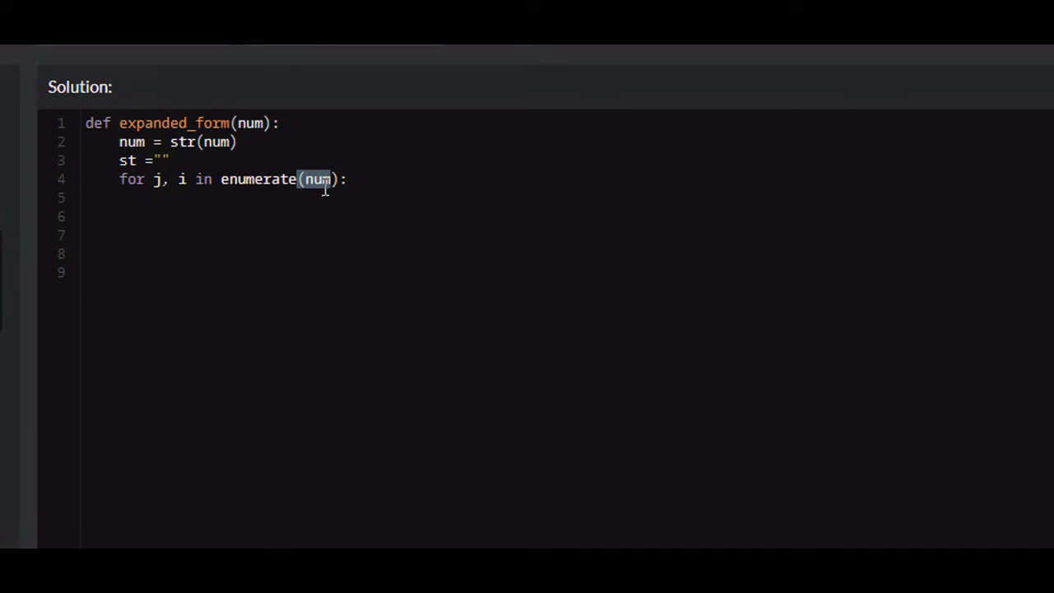
pyautogui.moveTo(234, 182)
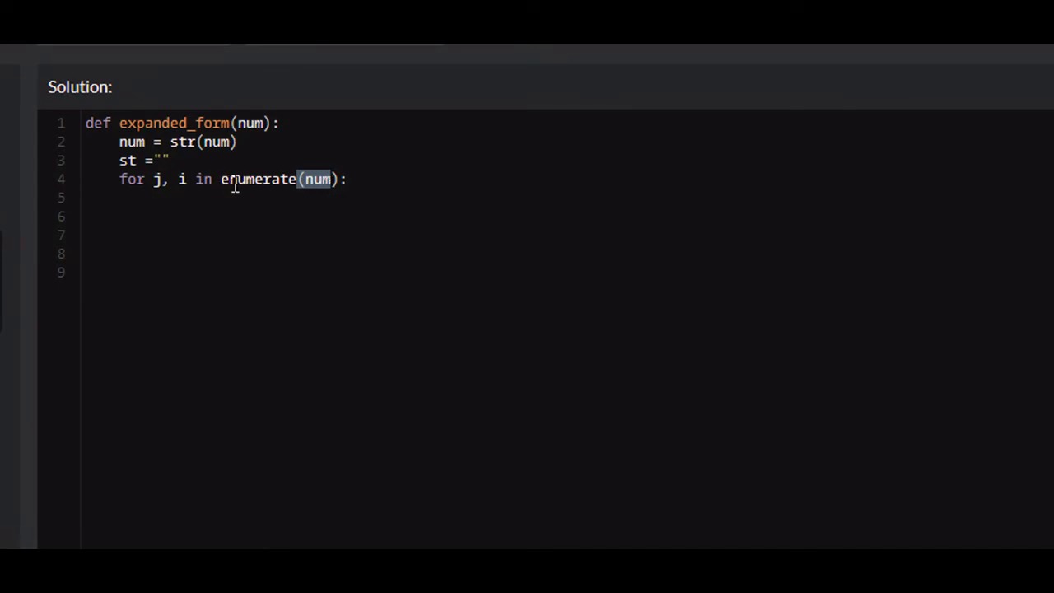
pyautogui.click(161, 180)
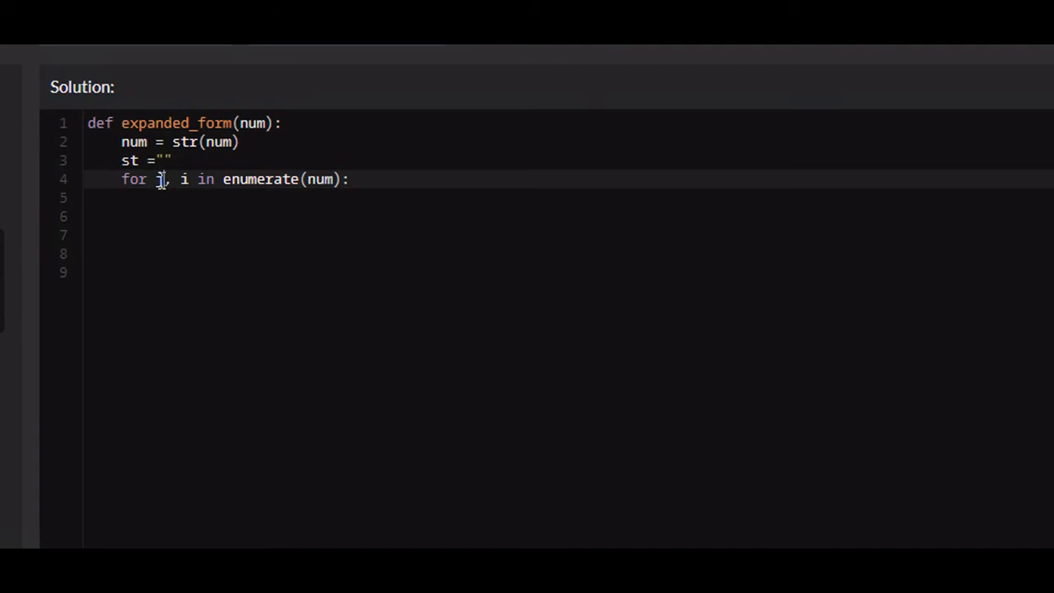
pyautogui.doubleClick(320, 178)
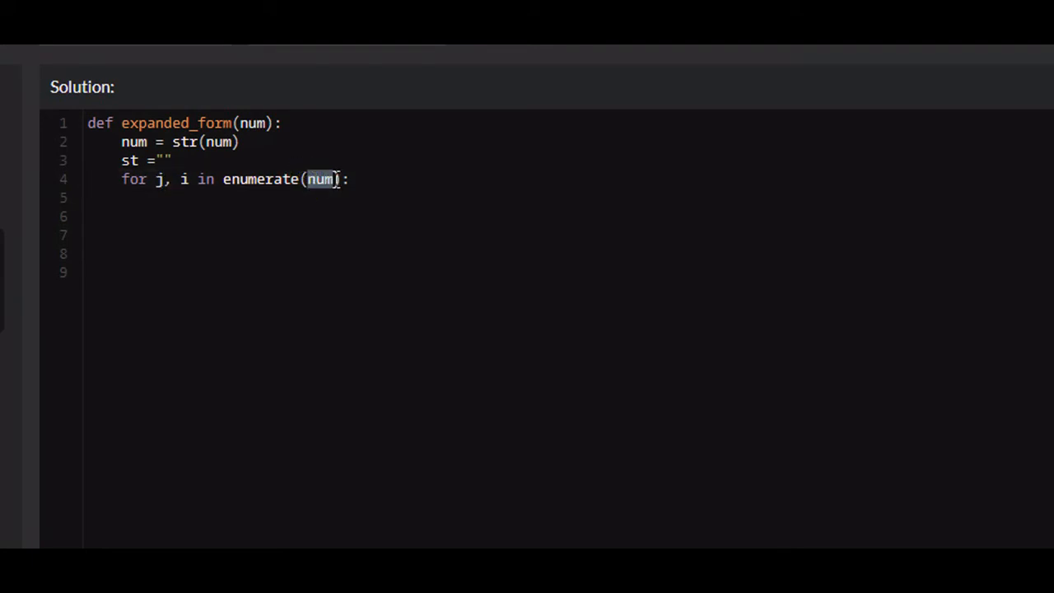
pyautogui.moveTo(217, 190)
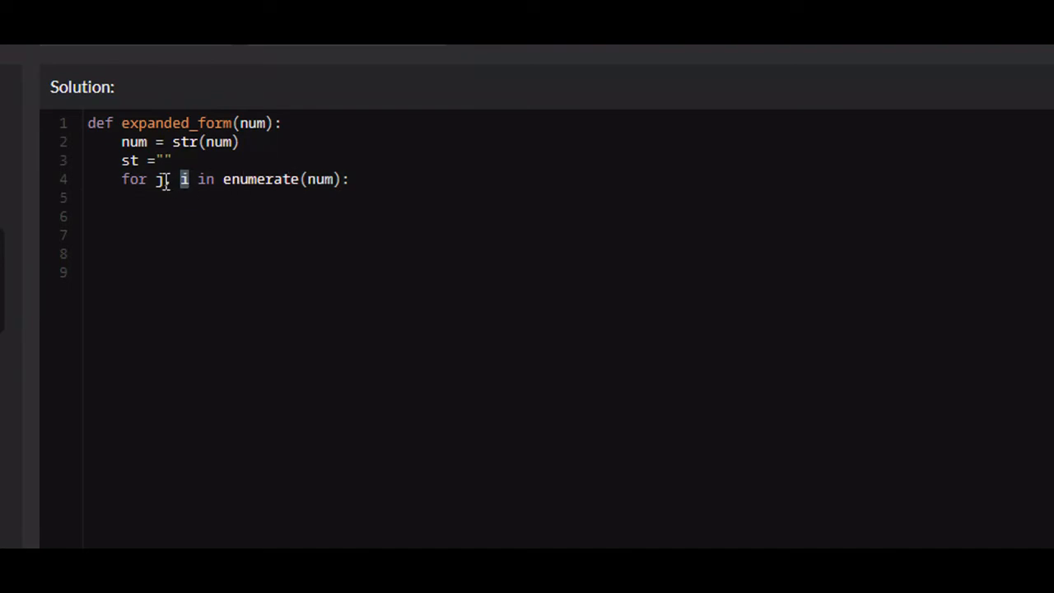
pyautogui.write('i,')
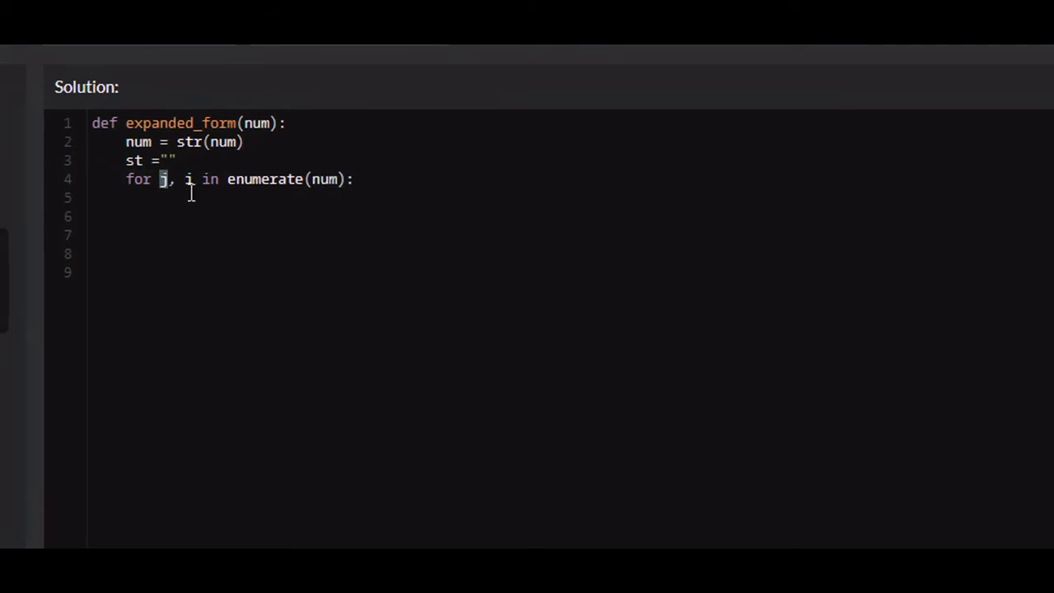
pyautogui.click(185, 180)
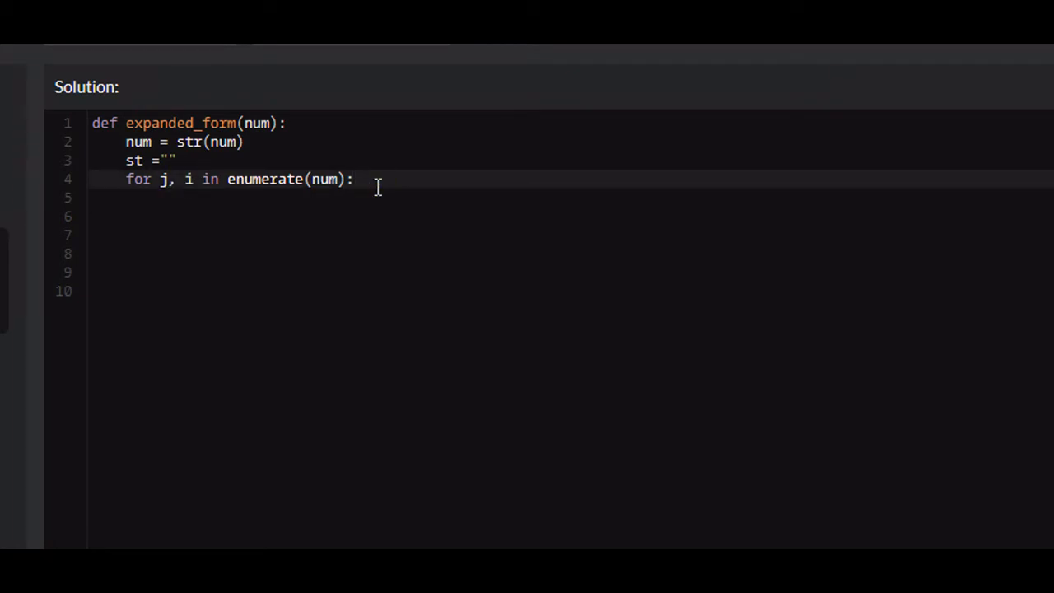
# Add the condition if i != "0": inside the loop
pyautogui.press('enter')
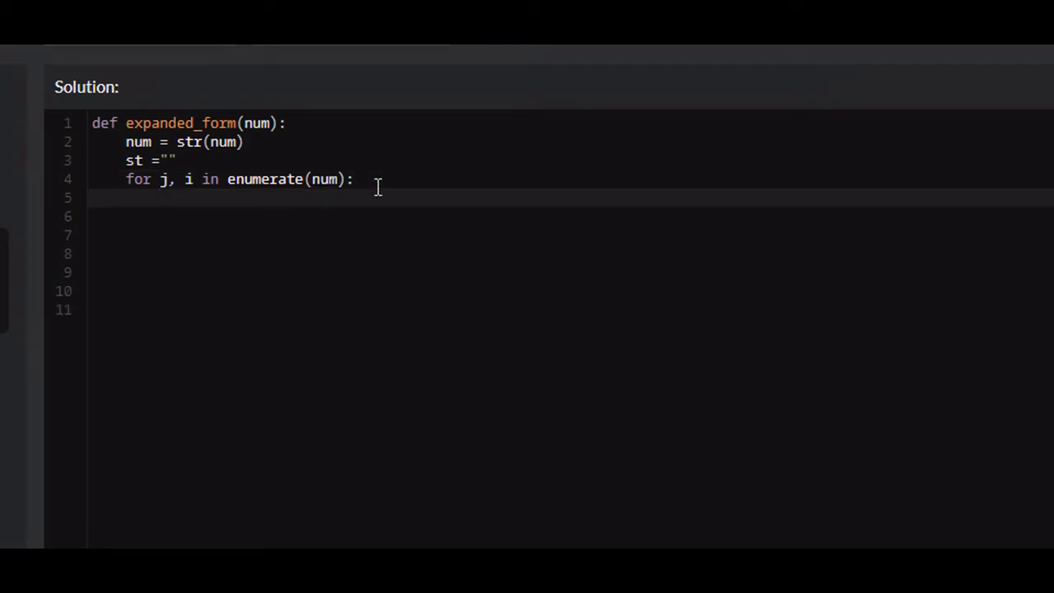
pyautogui.write('if i != "0')
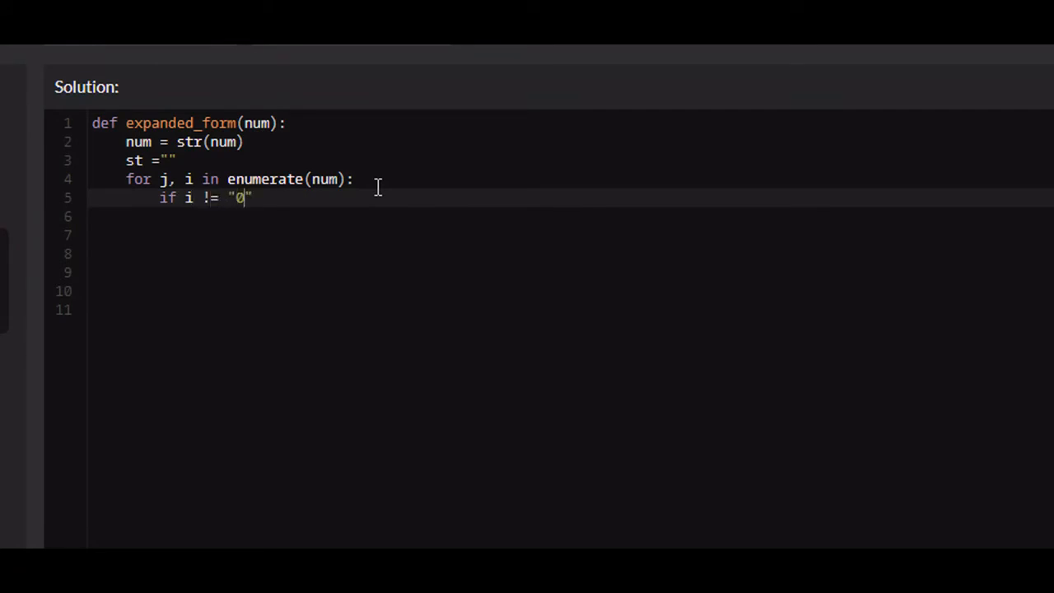
pyautogui.write(':')
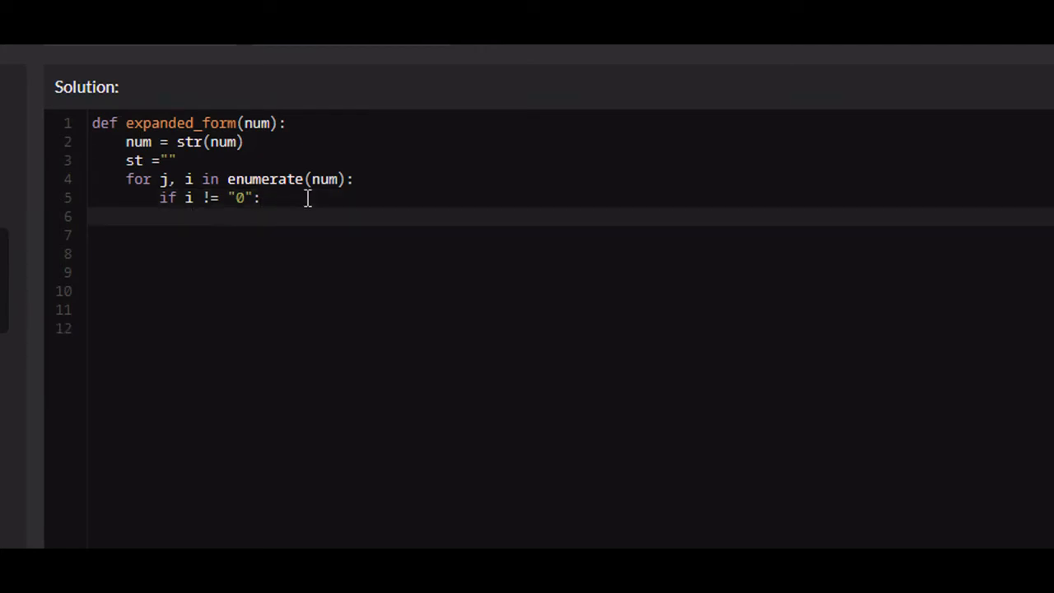
# Write st += " +{}{}".format() under the if condition
pyautogui.write('s')
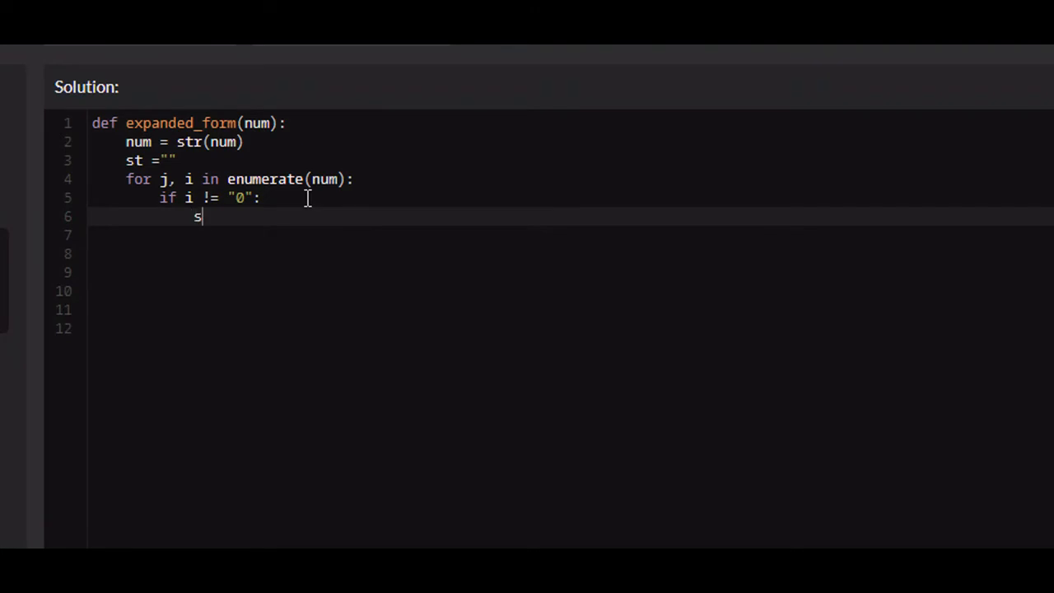
pyautogui.write('t')
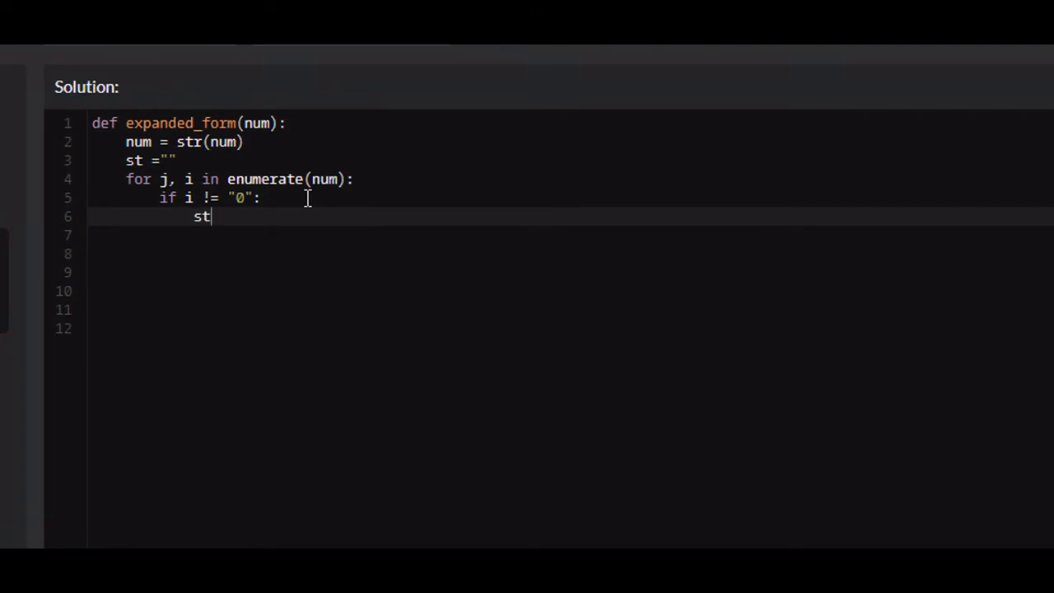
pyautogui.write('+=')
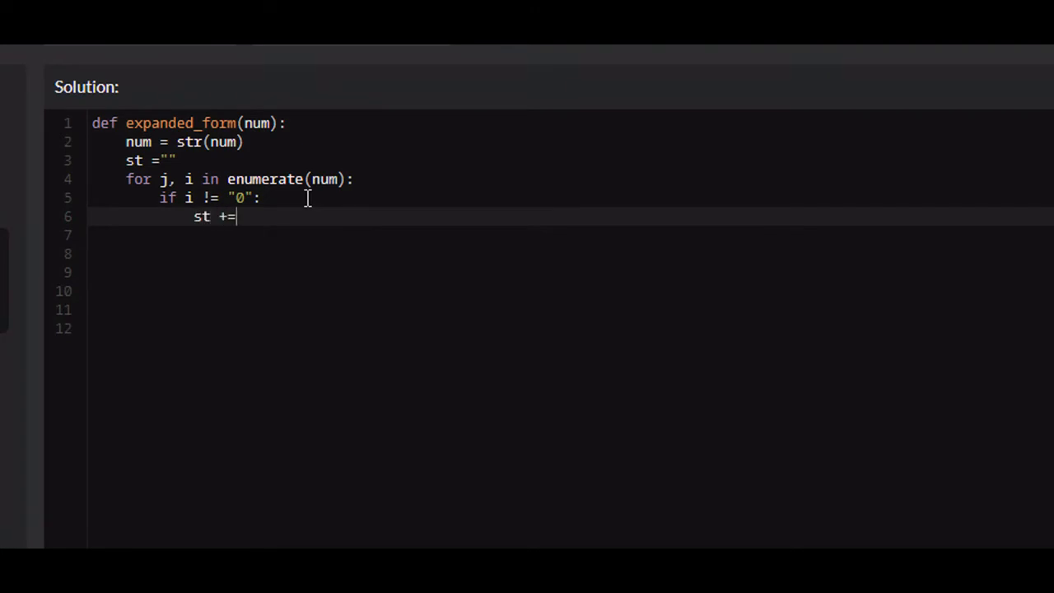
pyautogui.write('" "')
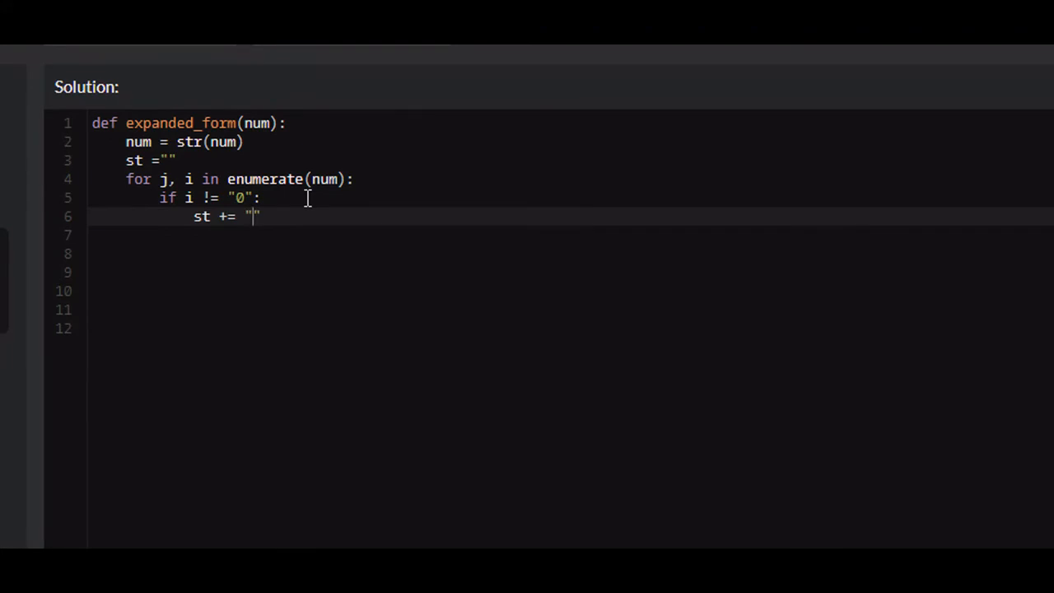
pyautogui.write('+')
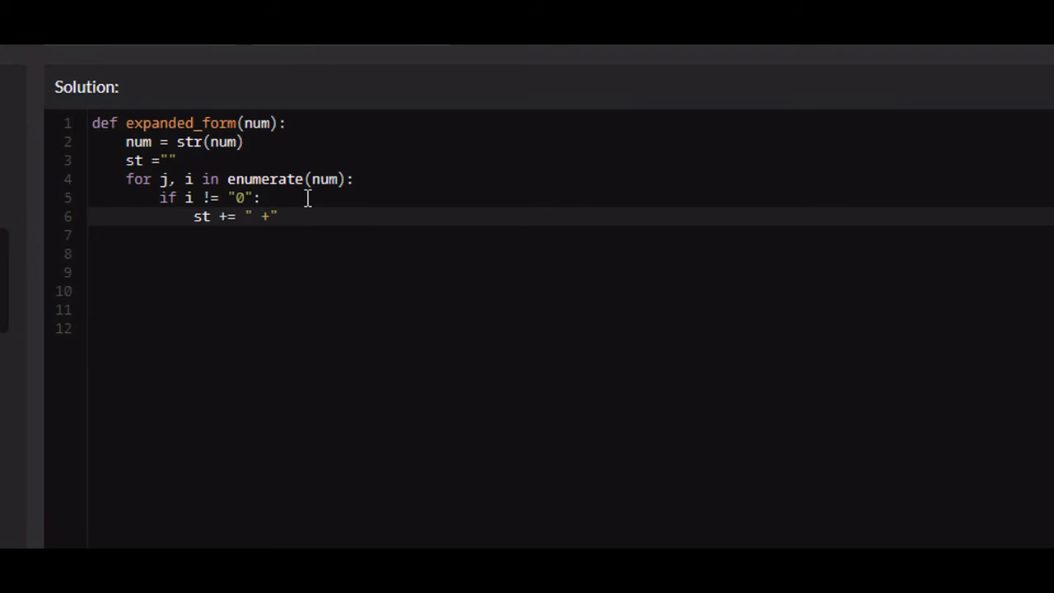
pyautogui.write('{}')
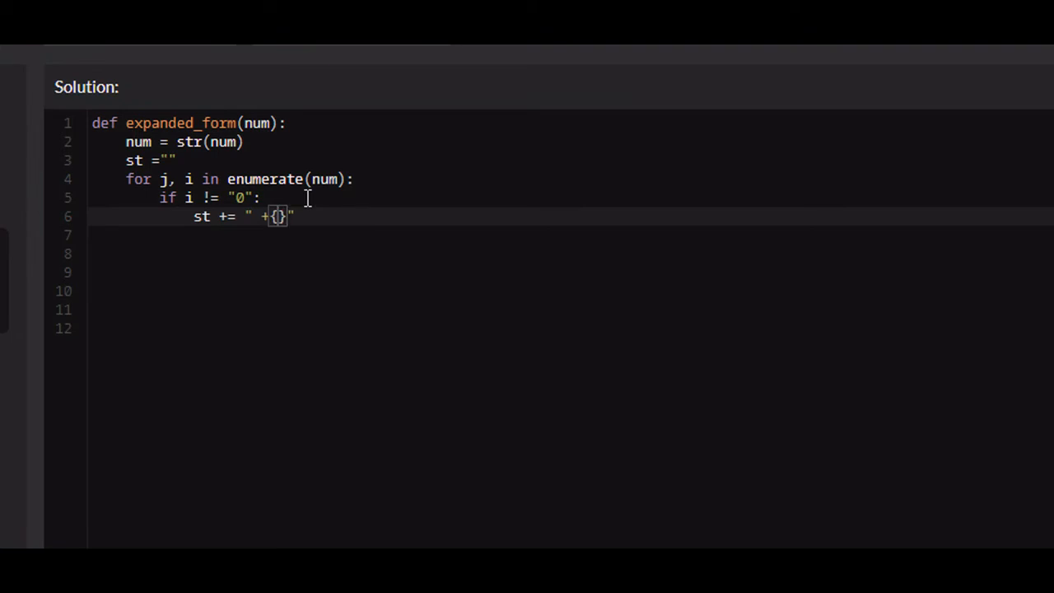
pyautogui.write('{}')
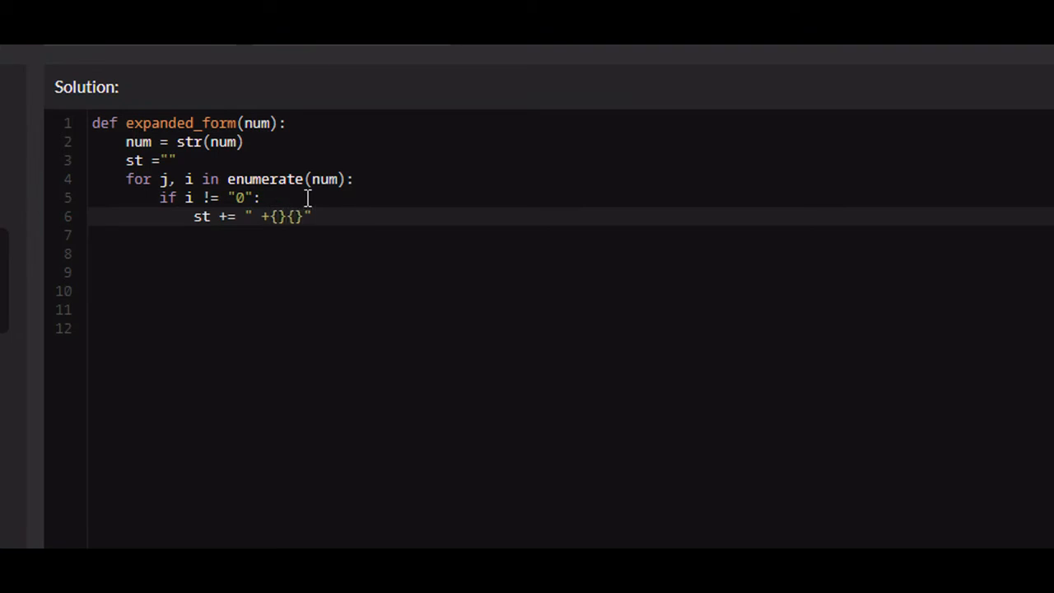
pyautogui.write('.format()')
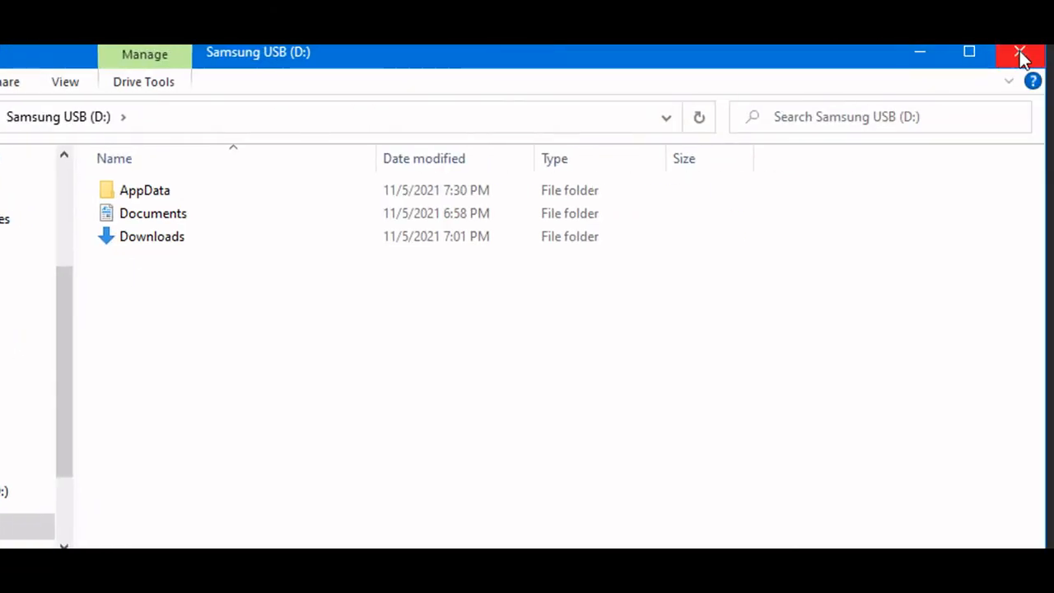
# Fill the format call with i, len(num[j+1:])*"0" for the digit and its trailing zeros
pyautogui.click(1020, 53)
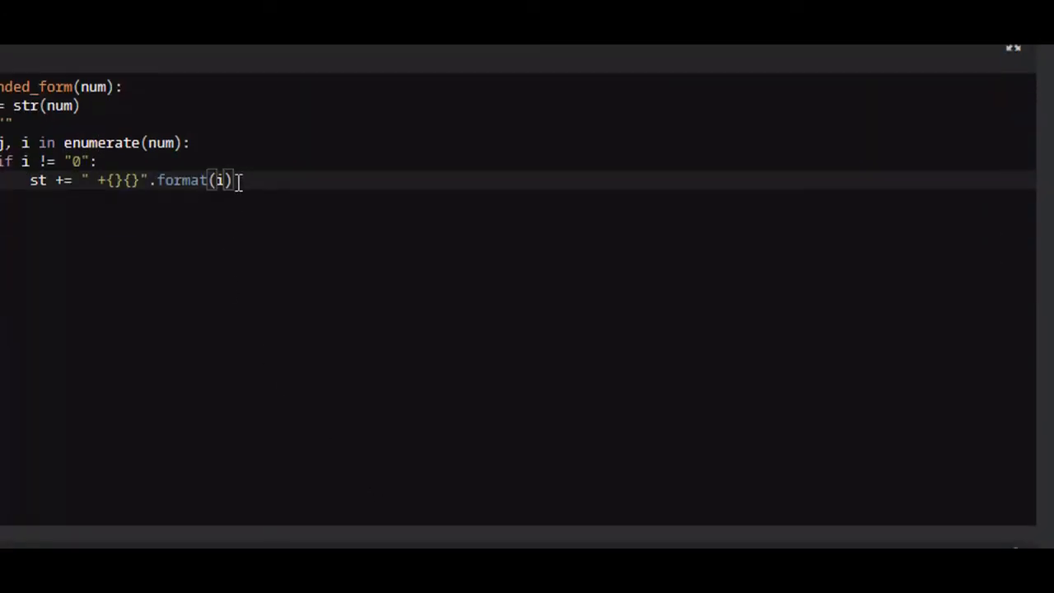
pyautogui.write(',')
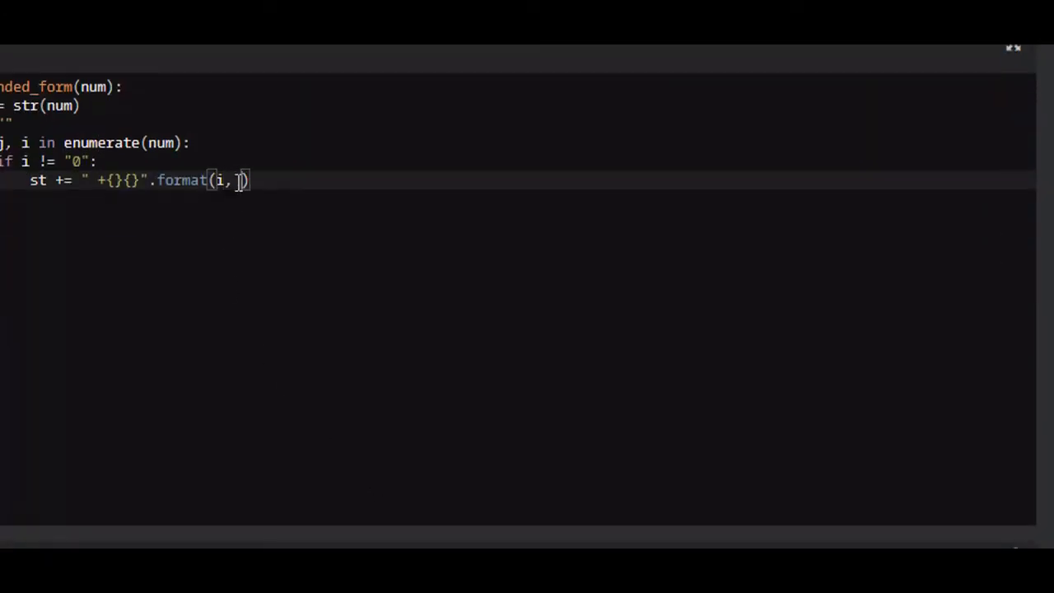
pyautogui.write('len(num)')
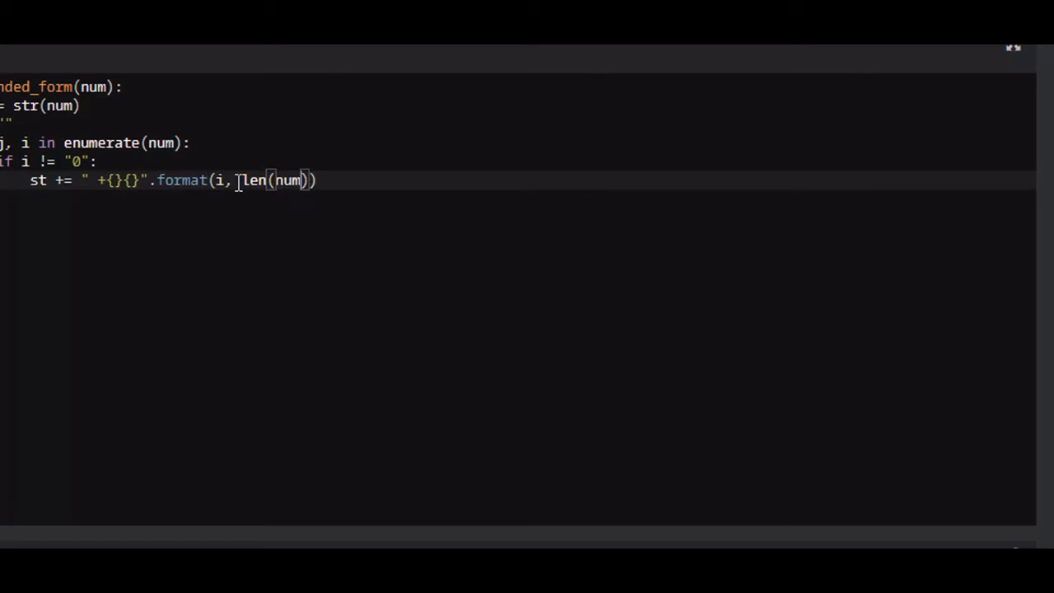
pyautogui.write('[j]')
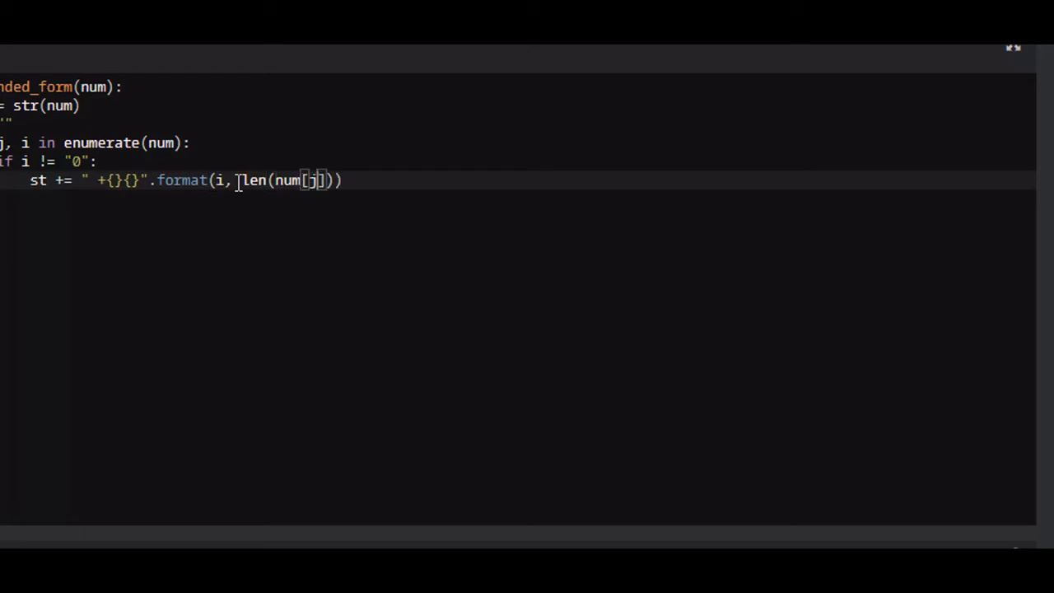
pyautogui.write('+1:')
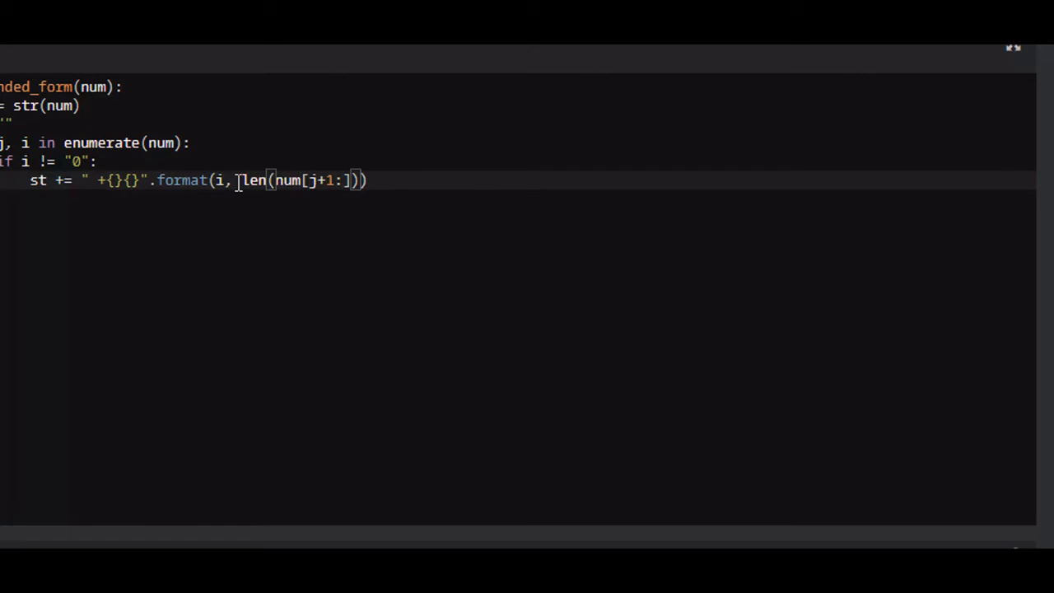
pyautogui.write('*')
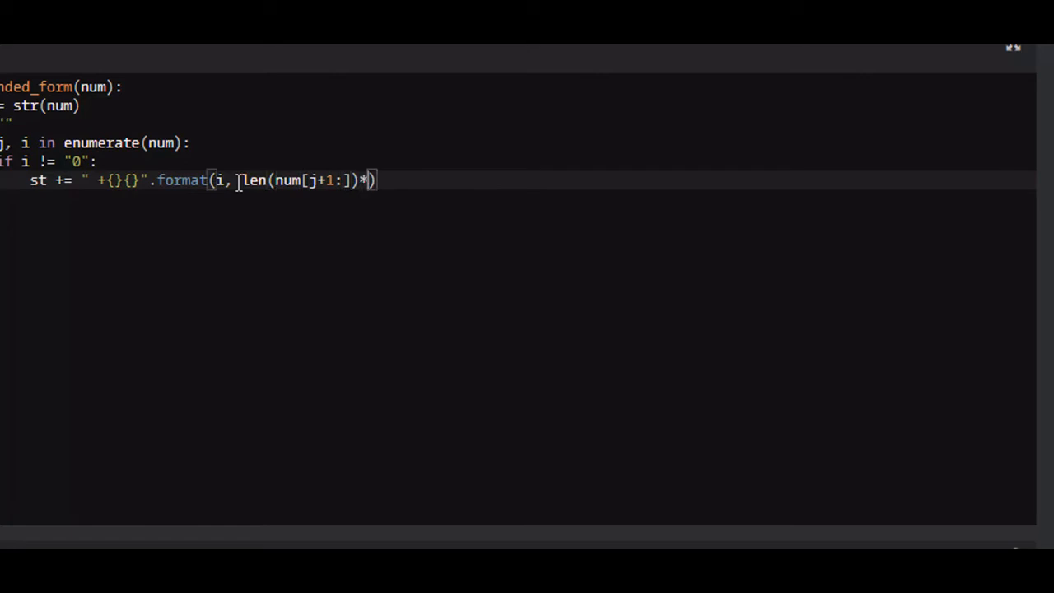
pyautogui.write('"0"')
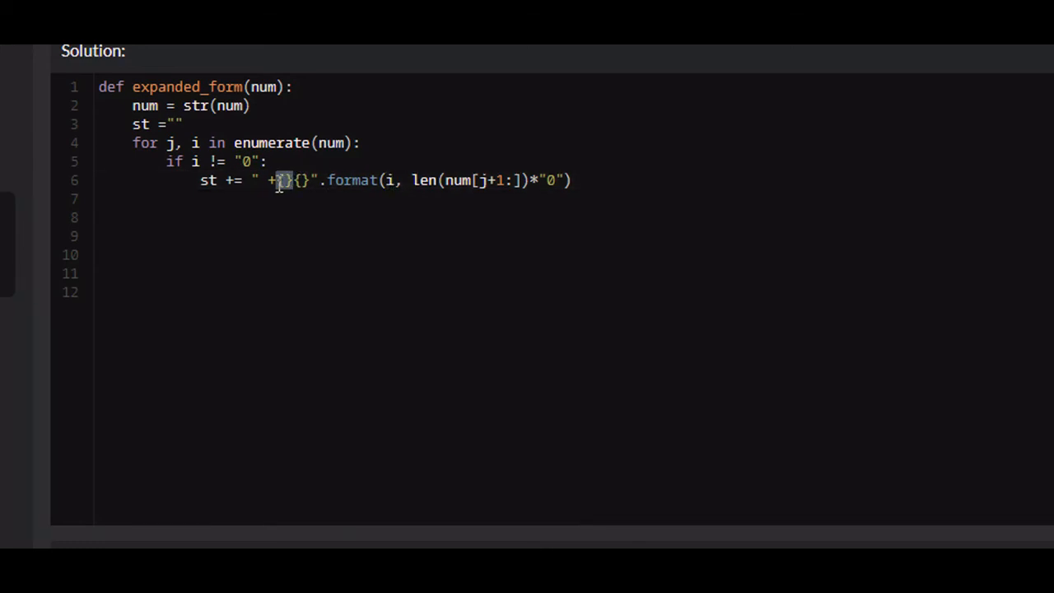
pyautogui.moveTo(434, 180)
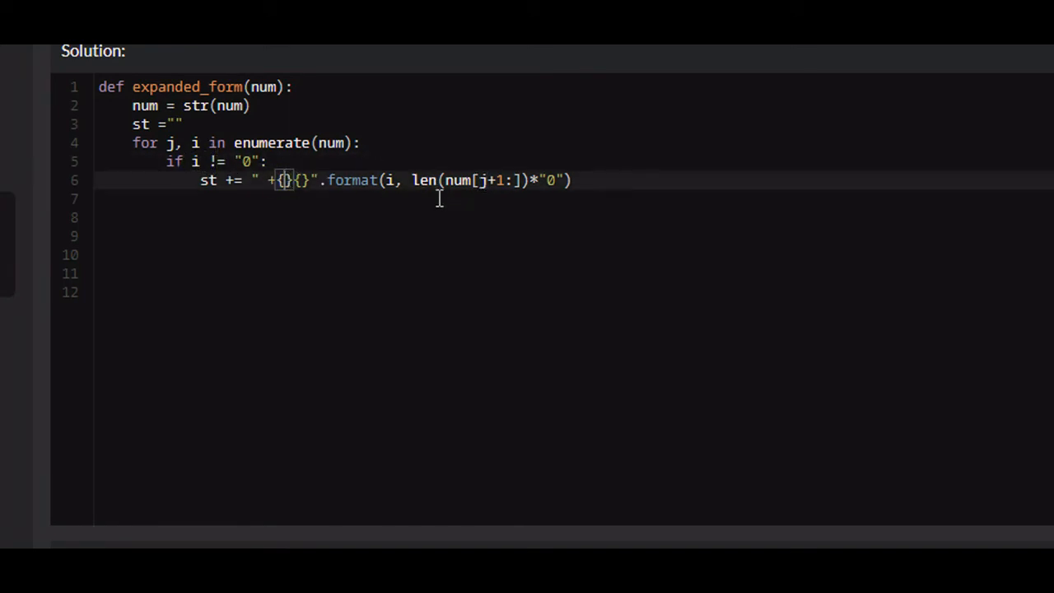
pyautogui.moveTo(471, 198)
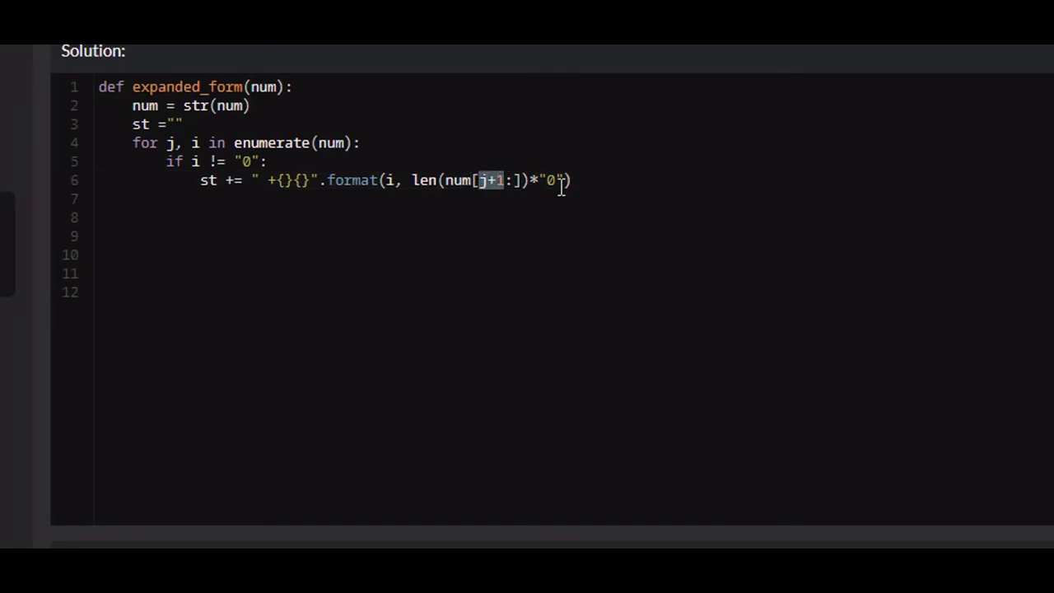
pyautogui.moveTo(533, 191)
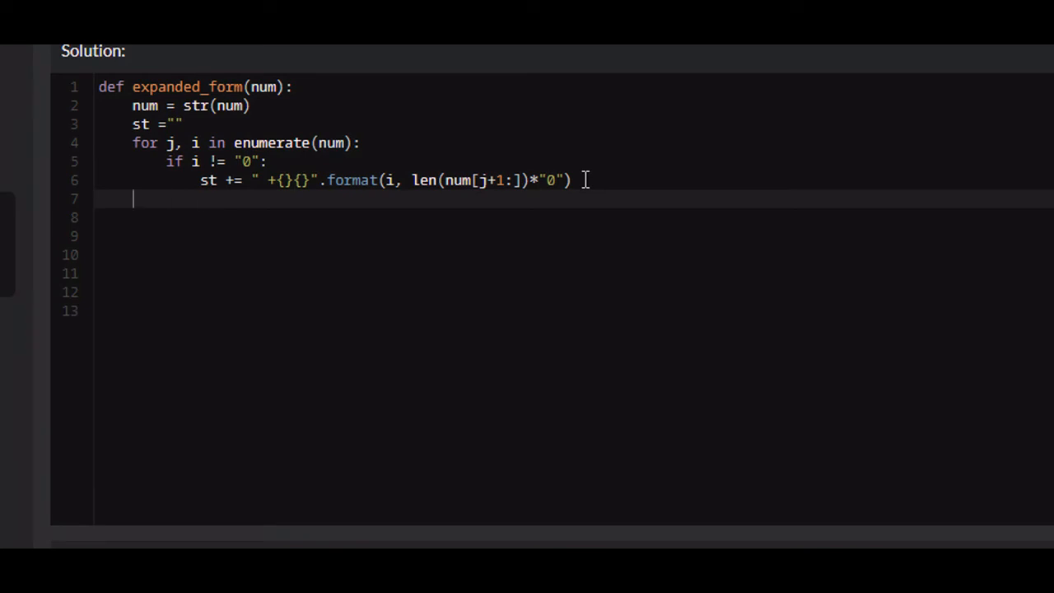
pyautogui.moveTo(321, 196)
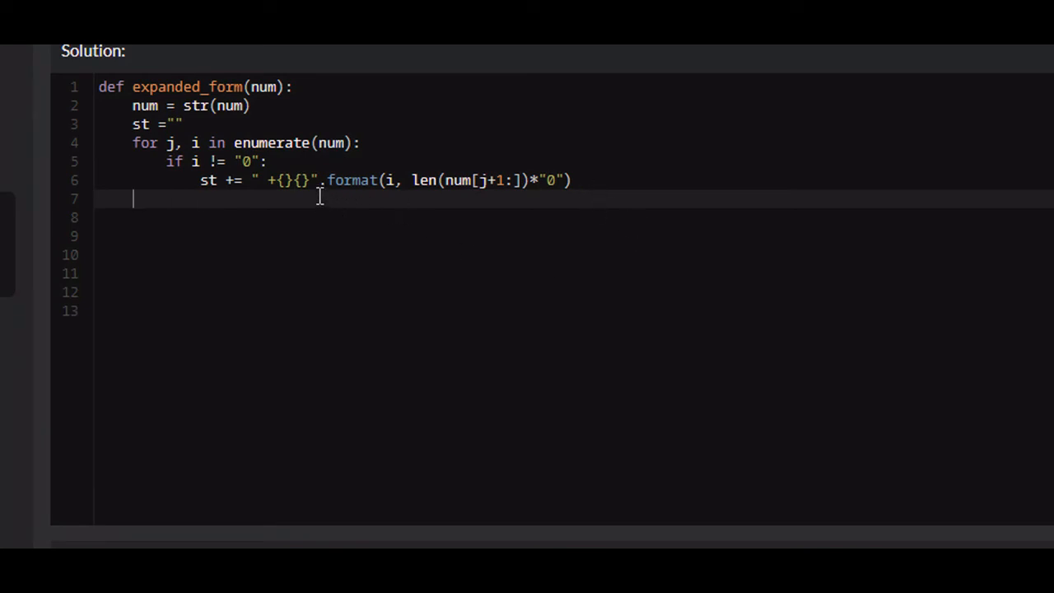
# End the function with return st.strip(" +") to drop the leading space and plus
pyautogui.click(280, 179)
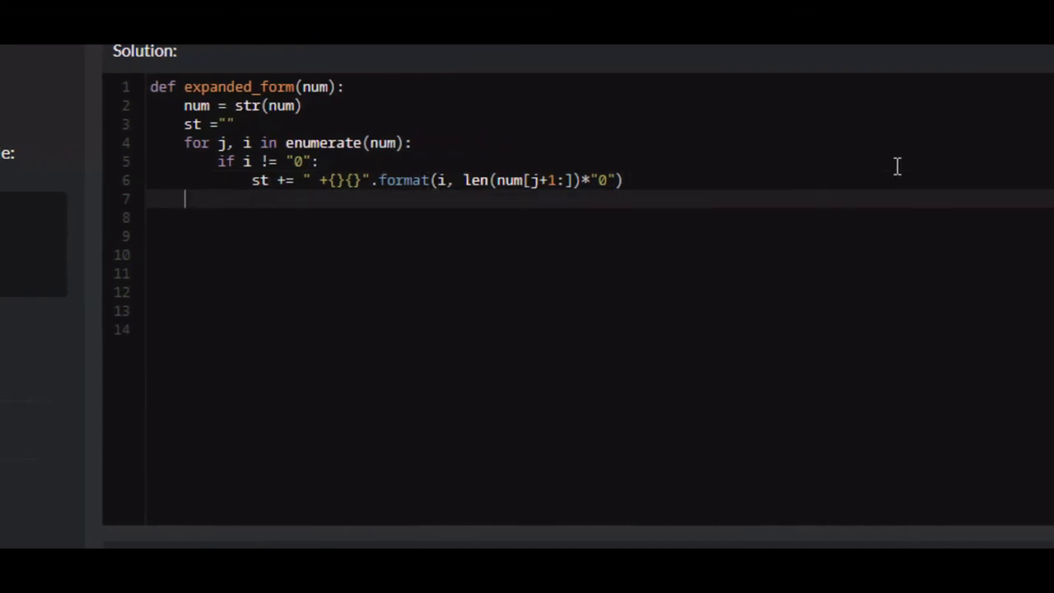
pyautogui.write('return s')
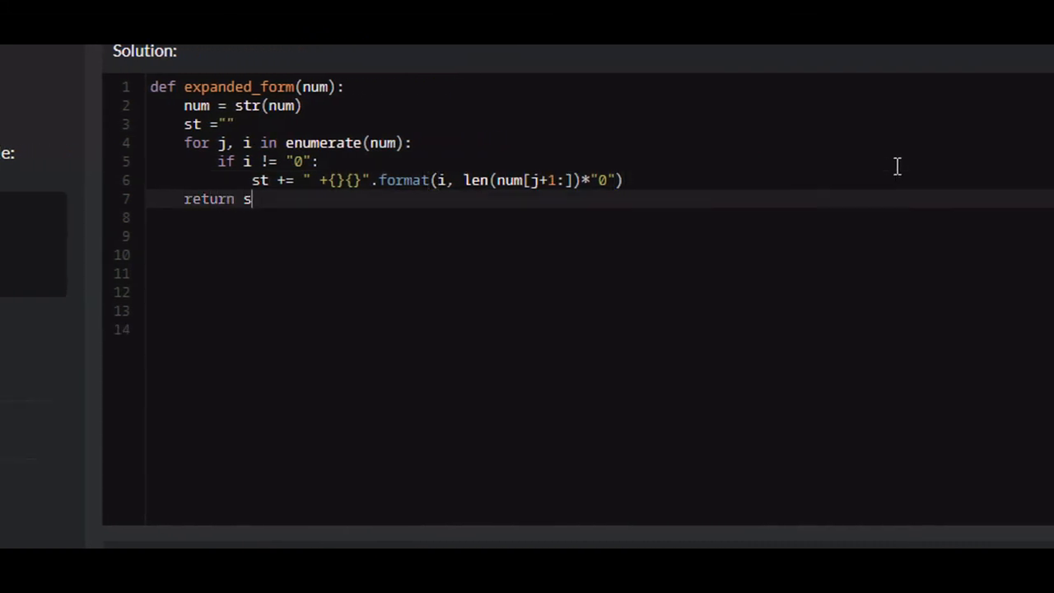
pyautogui.write('t.')
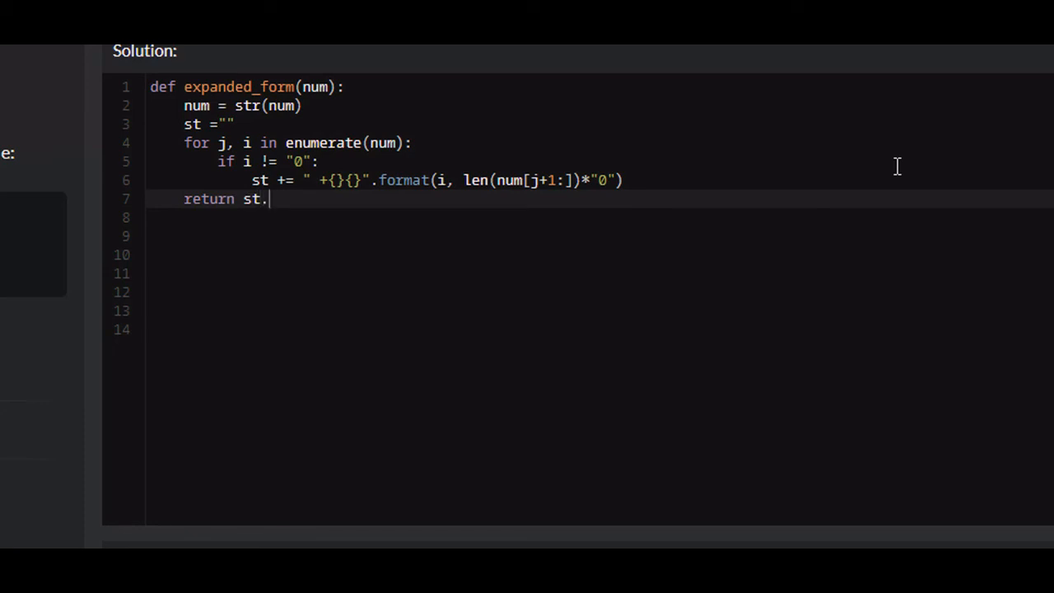
pyautogui.write('strip()')
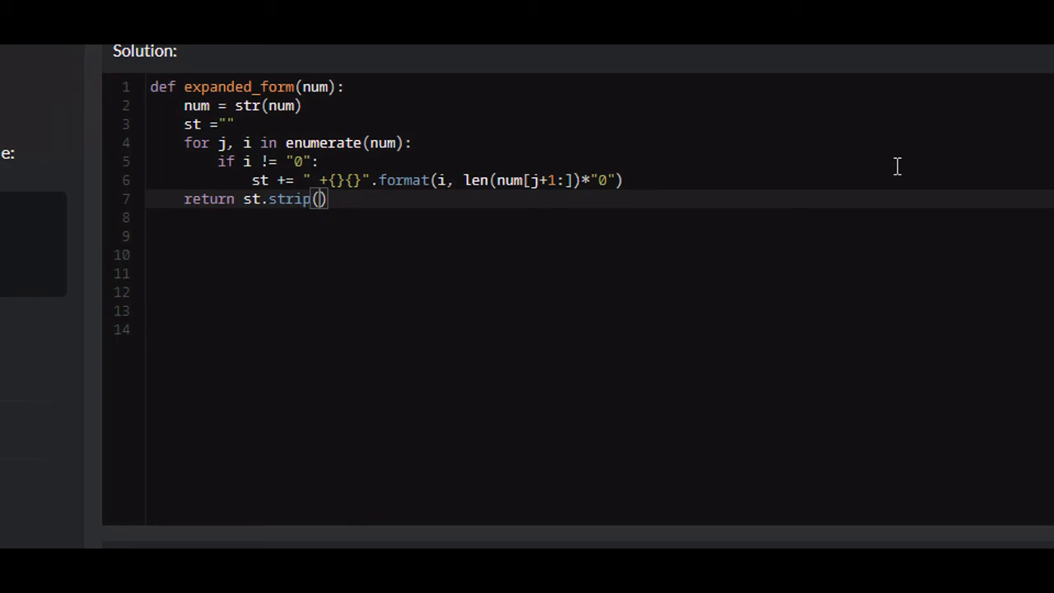
pyautogui.write('""')
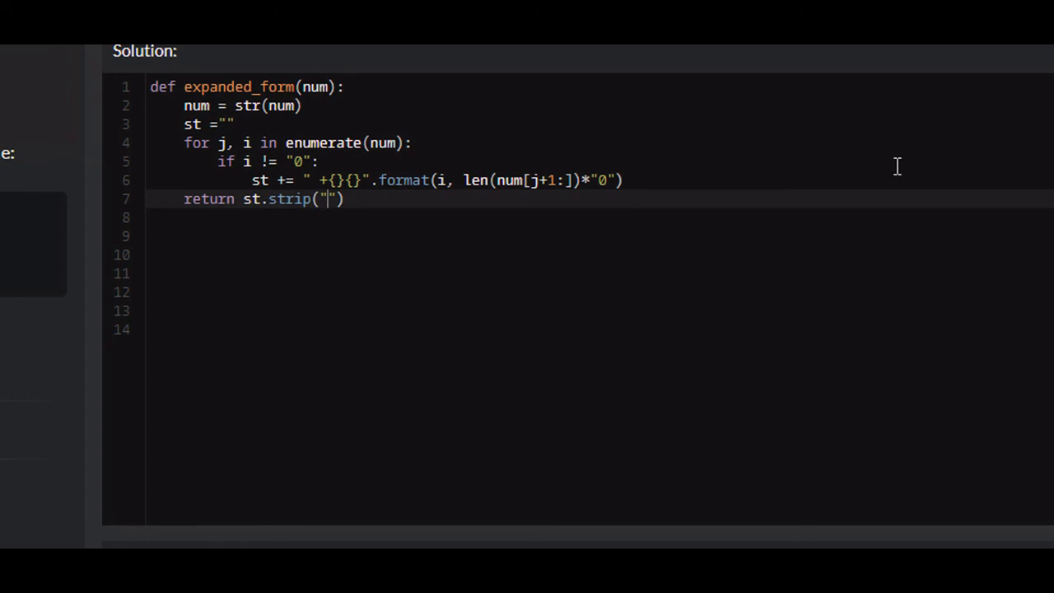
pyautogui.write('+')
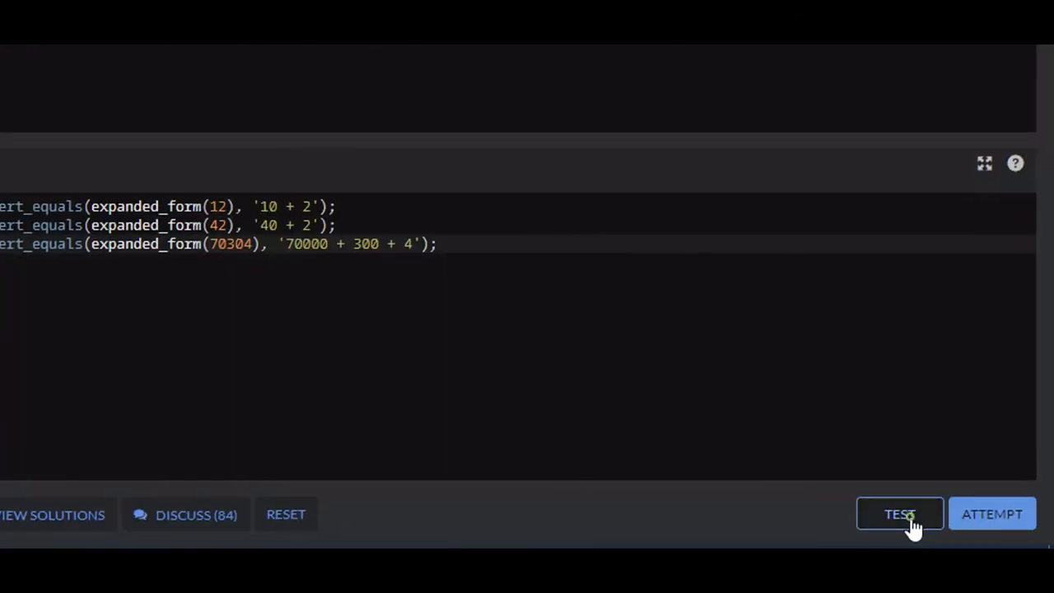
# Run the sample tests, which fail with '10 +2' instead of '10 + 2'
pyautogui.click(899, 513)
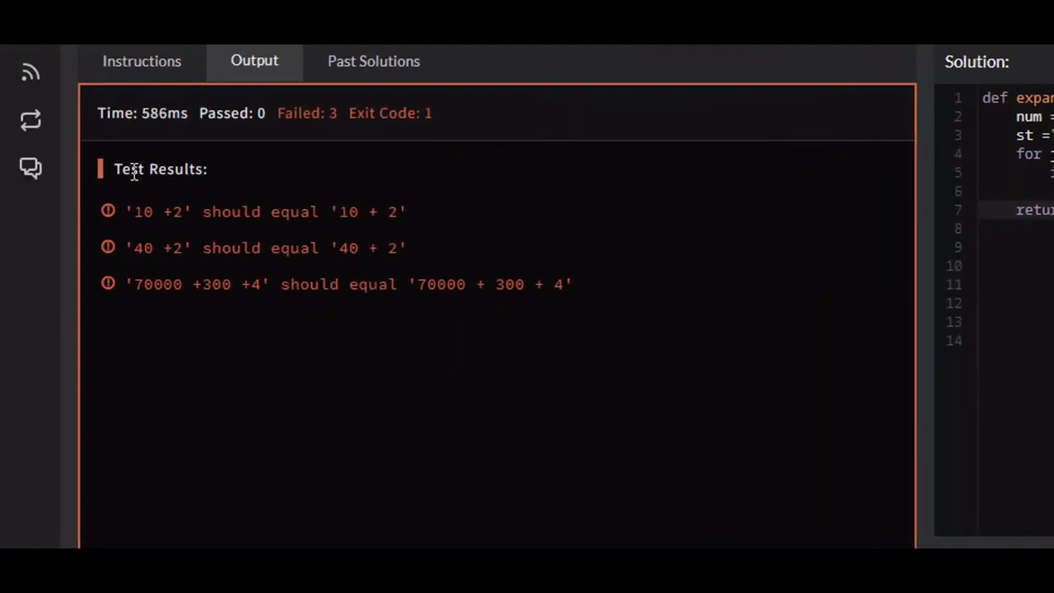
pyautogui.moveTo(599, 181)
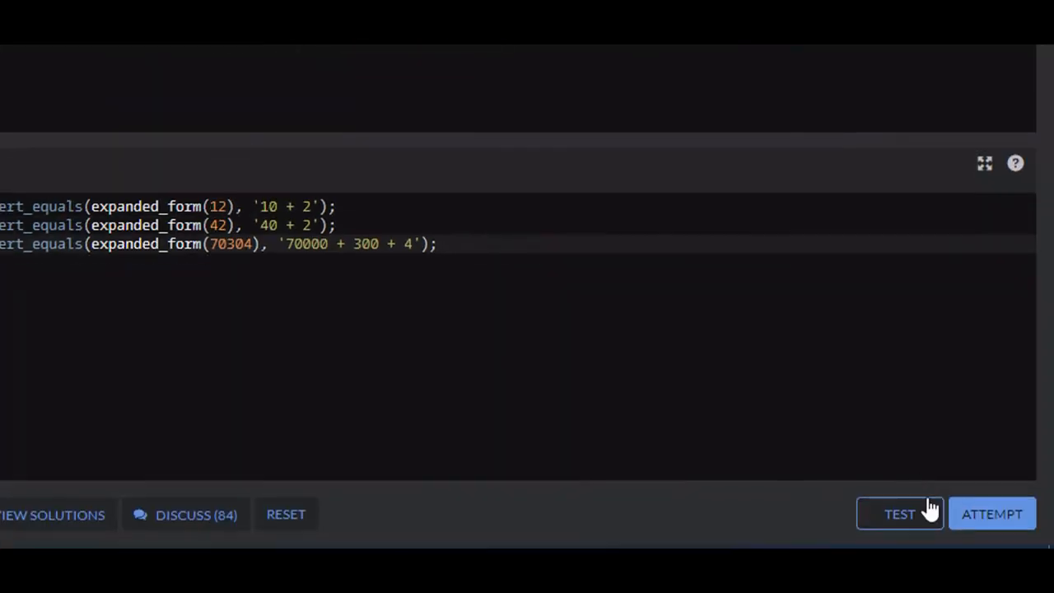
# Submit the solution with Attempt, passing all 110 tests
pyautogui.click(899, 513)
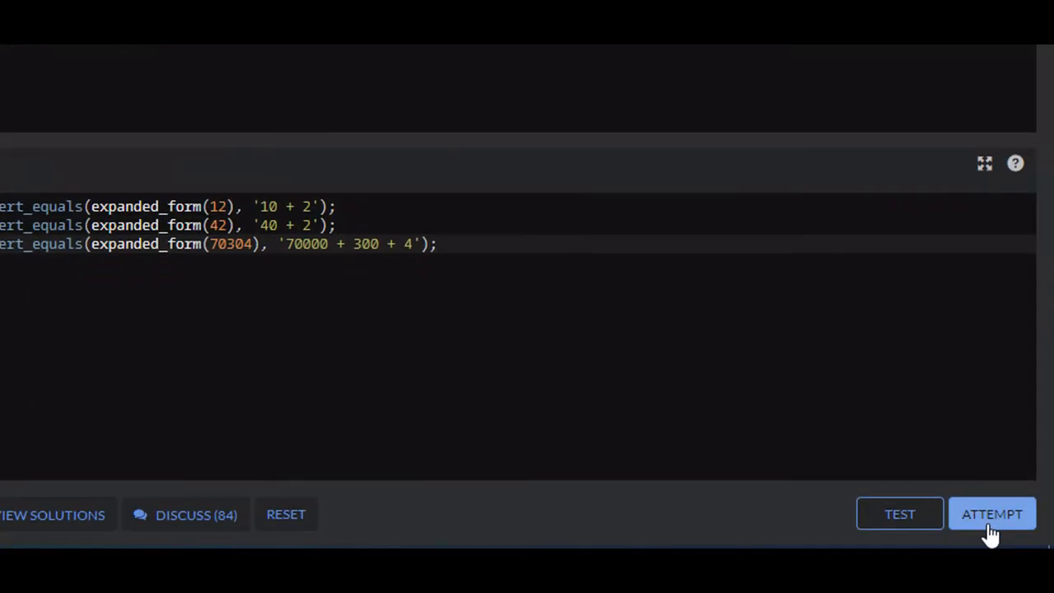
pyautogui.click(991, 514)
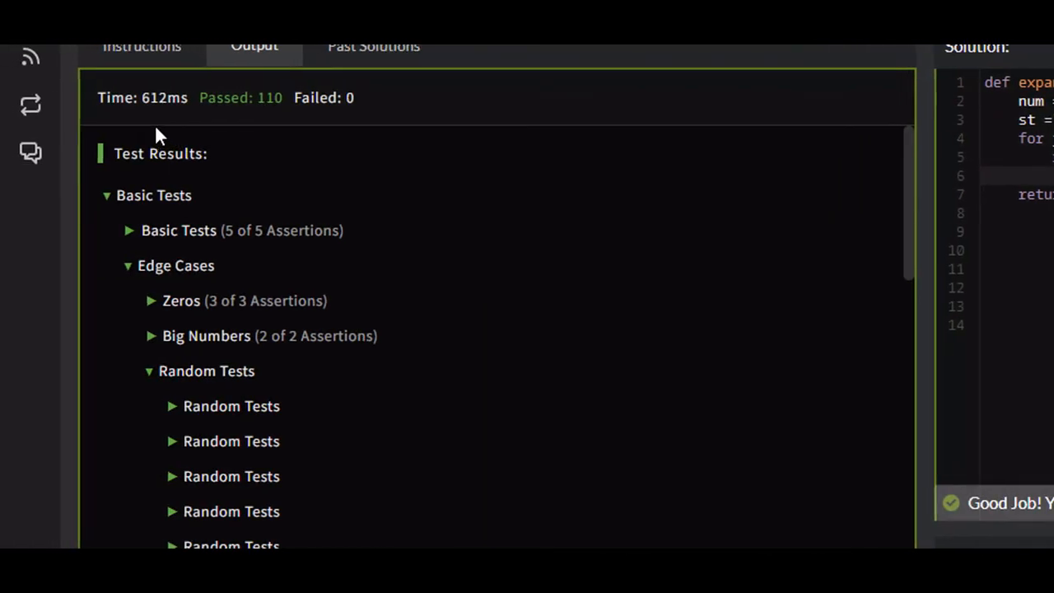